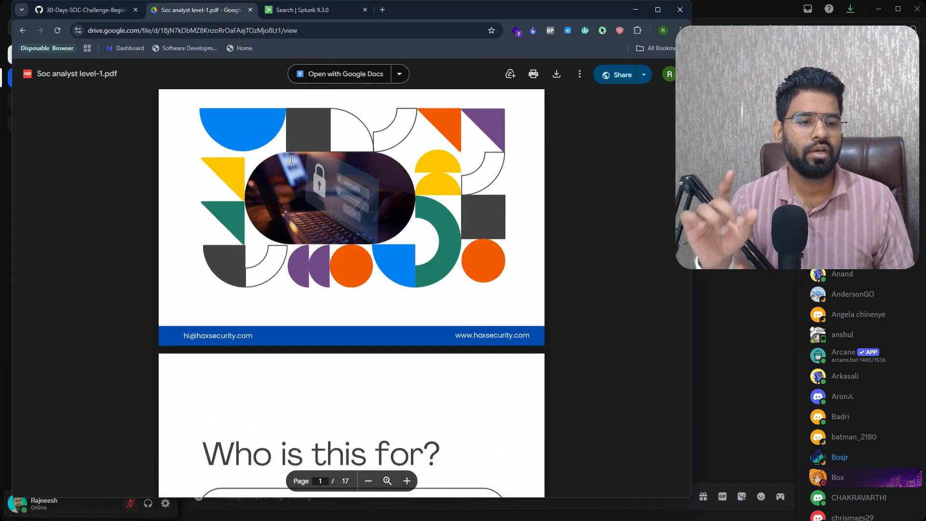
- Scroll through the modules of the Soc analyst level-1 PDF in Google Drive
scroll(down, 3)
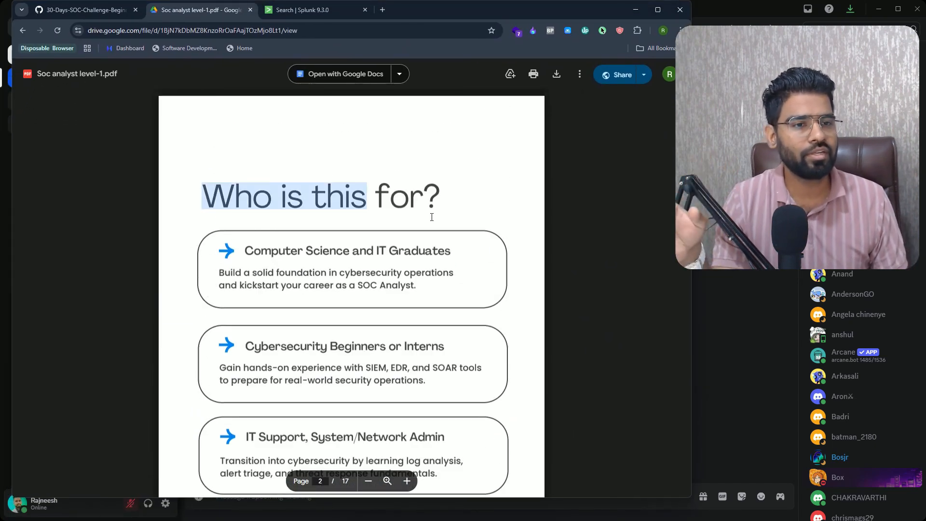
scroll(down, 3)
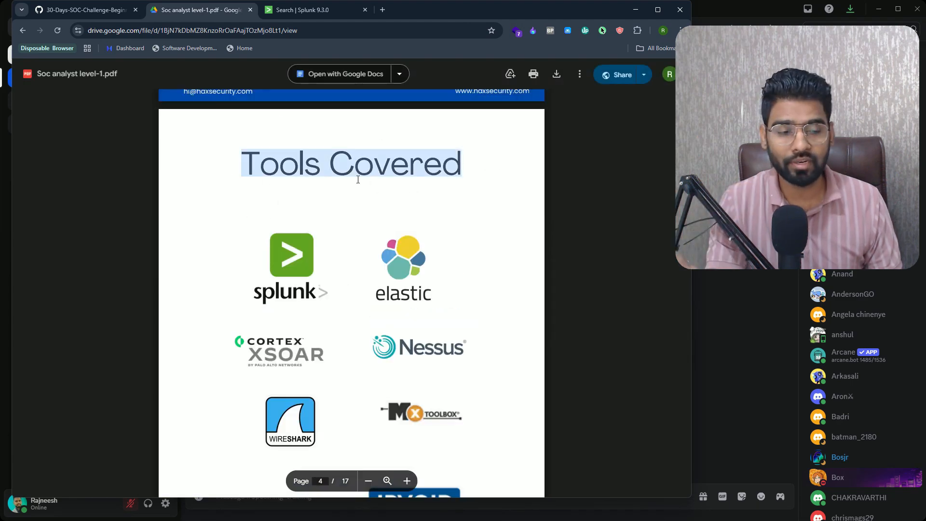
scroll(down, 3)
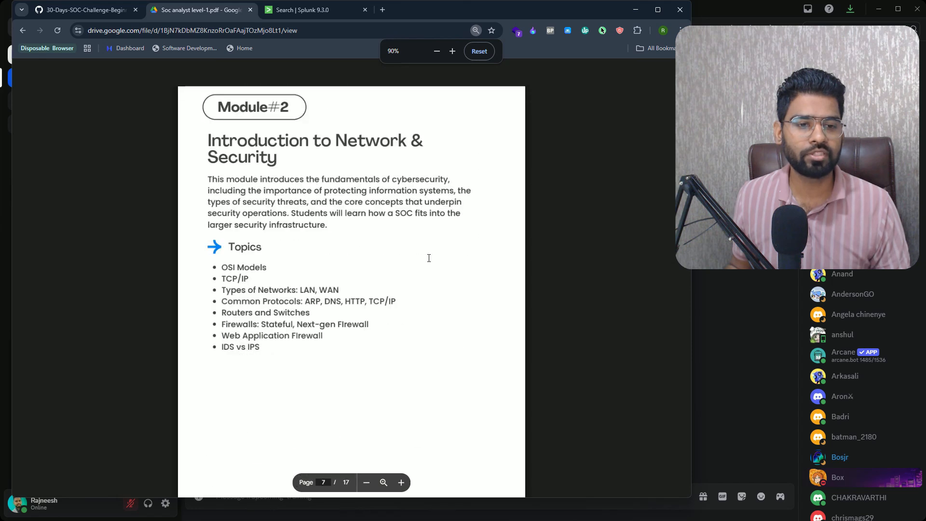
scroll(down, 3)
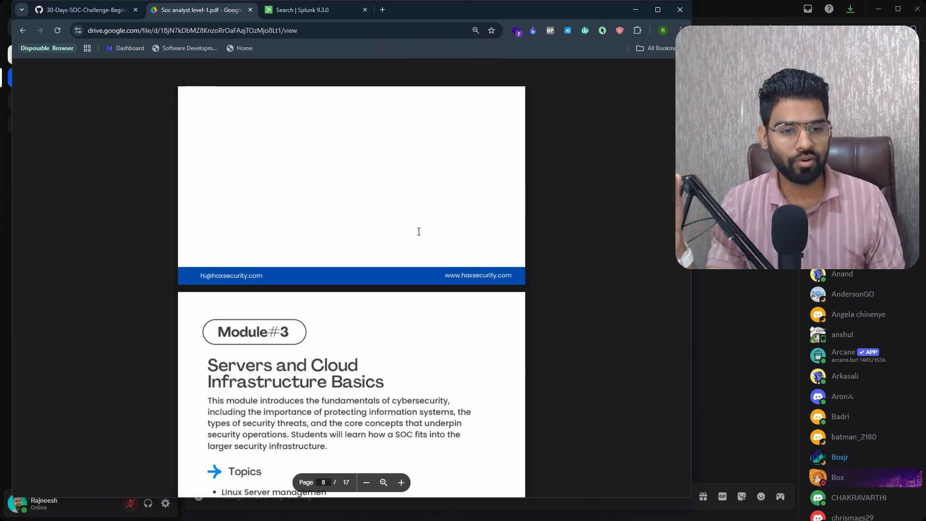
scroll(down, 3)
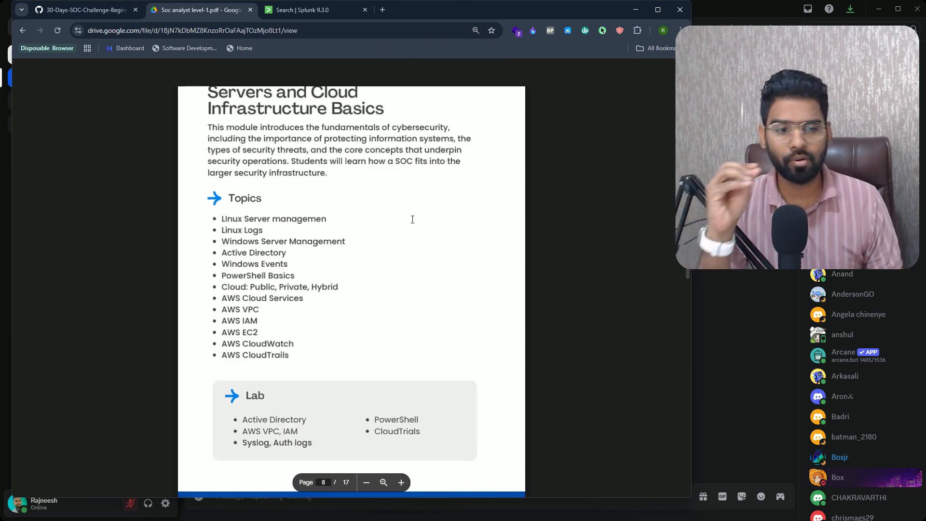
scroll(down, 3)
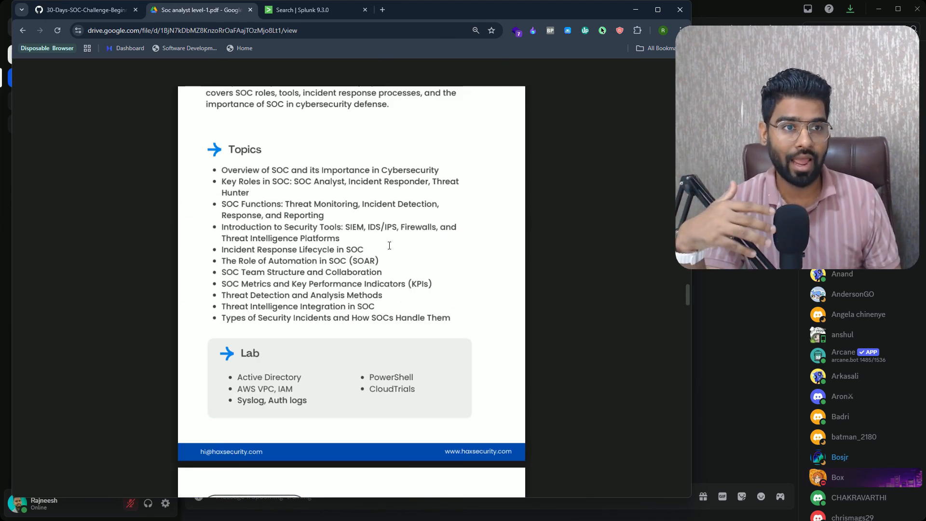
scroll(down, 3)
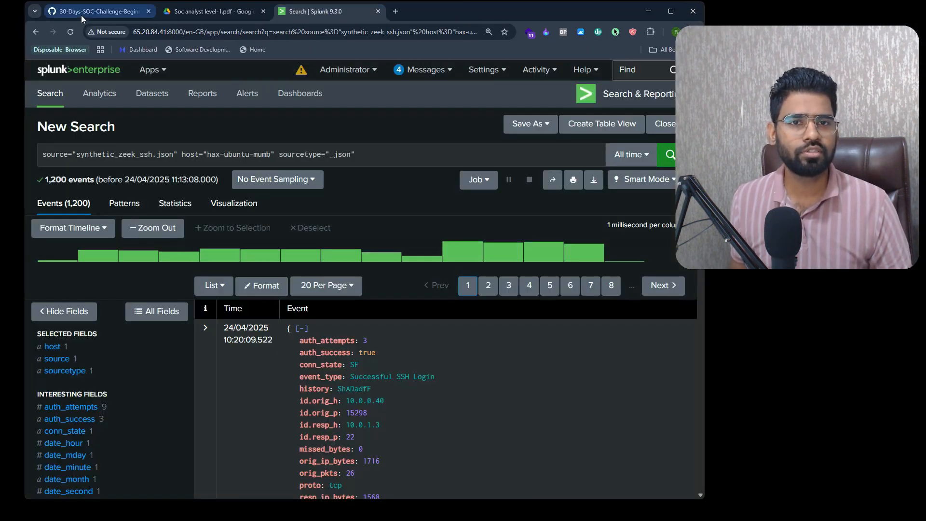
- Bring up the GitHub Day#18 Splunk SSH Log Analysis README, scrolled down to Lab Tasks
click(95, 11)
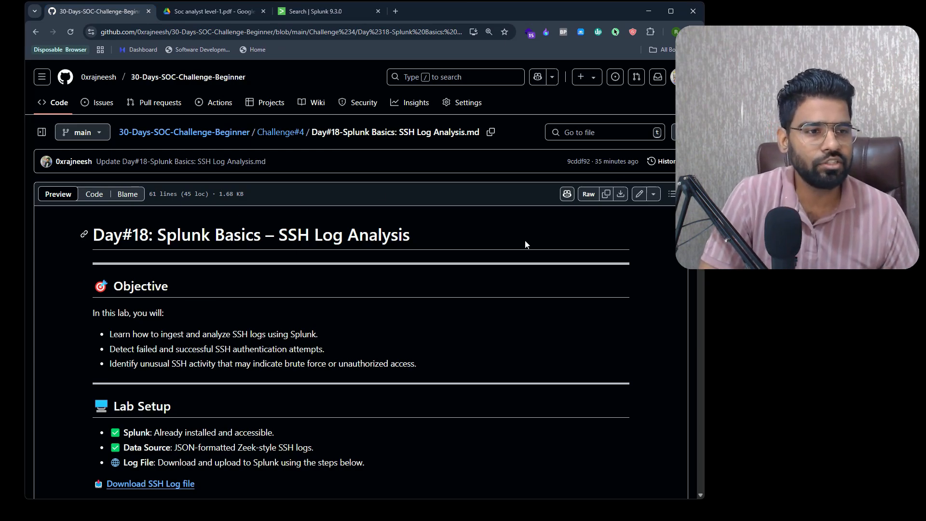
scroll(down, 3)
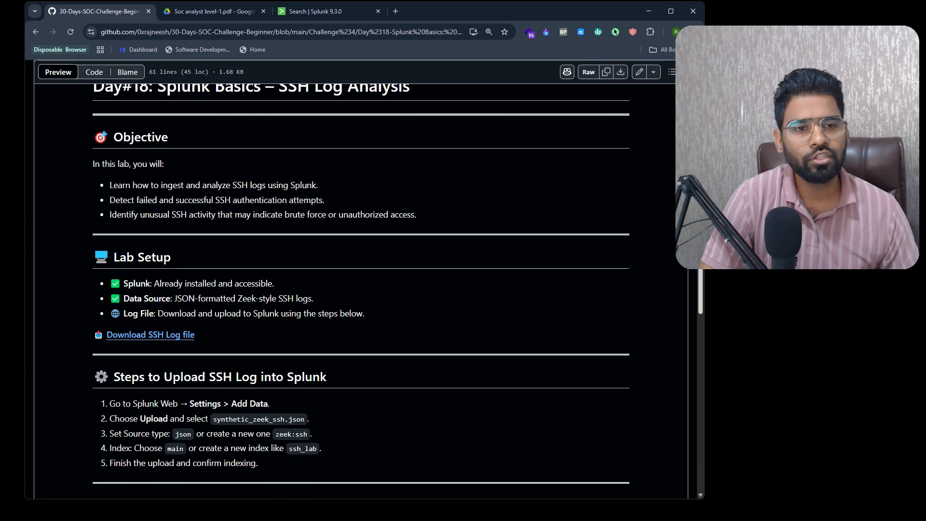
scroll(down, 3)
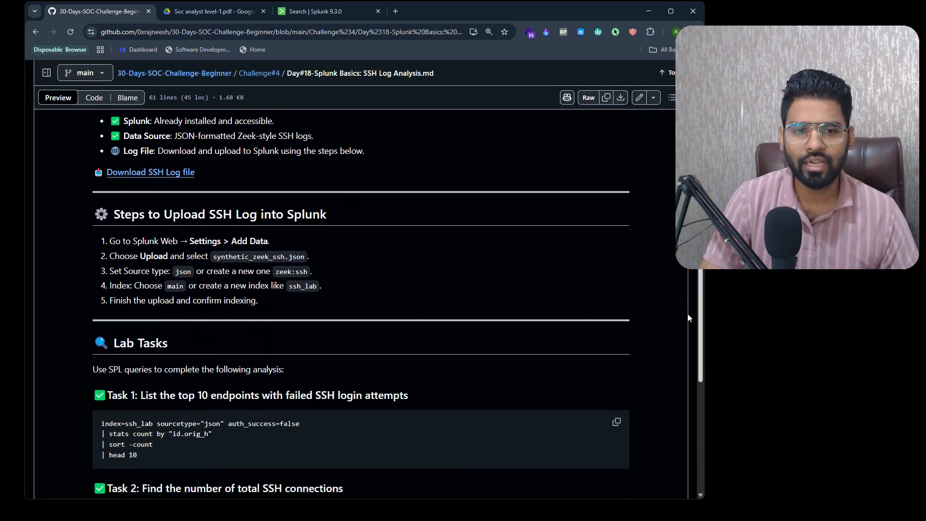
scroll(down, 3)
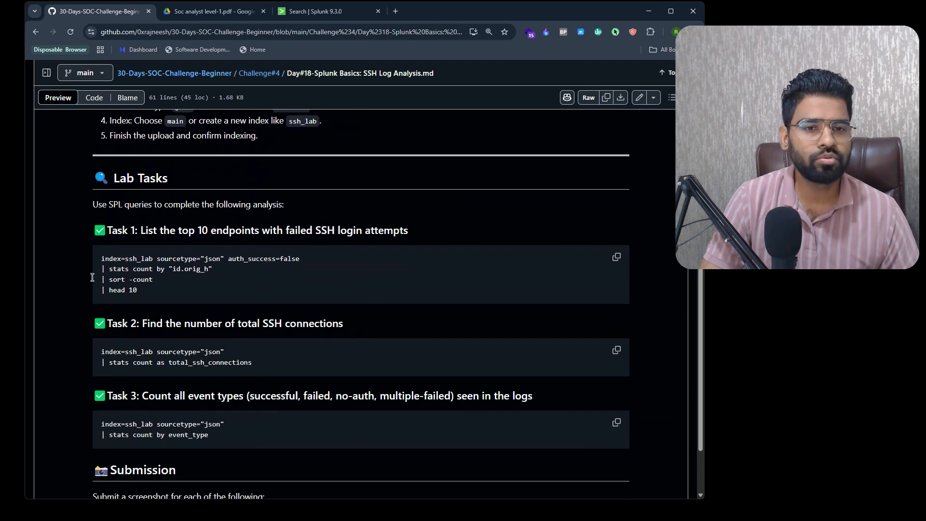
mouse_move(446, 231)
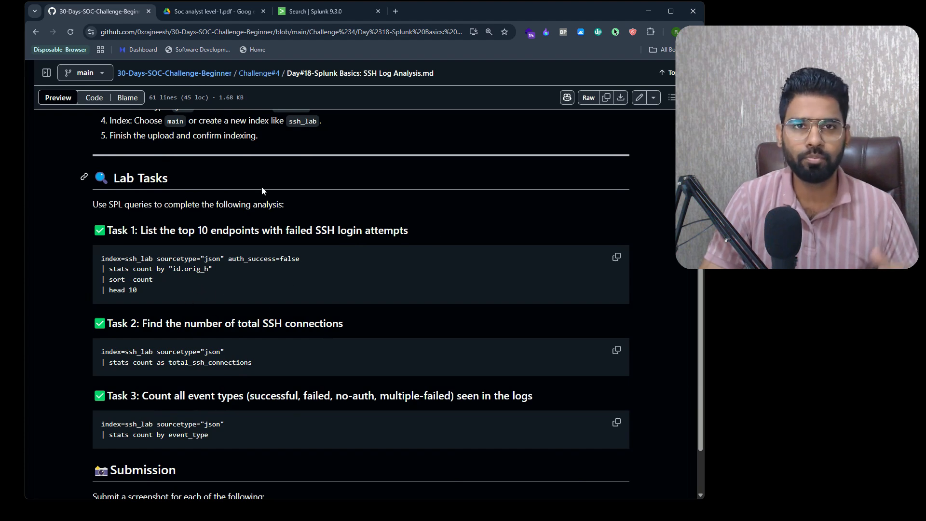
mouse_move(17, 513)
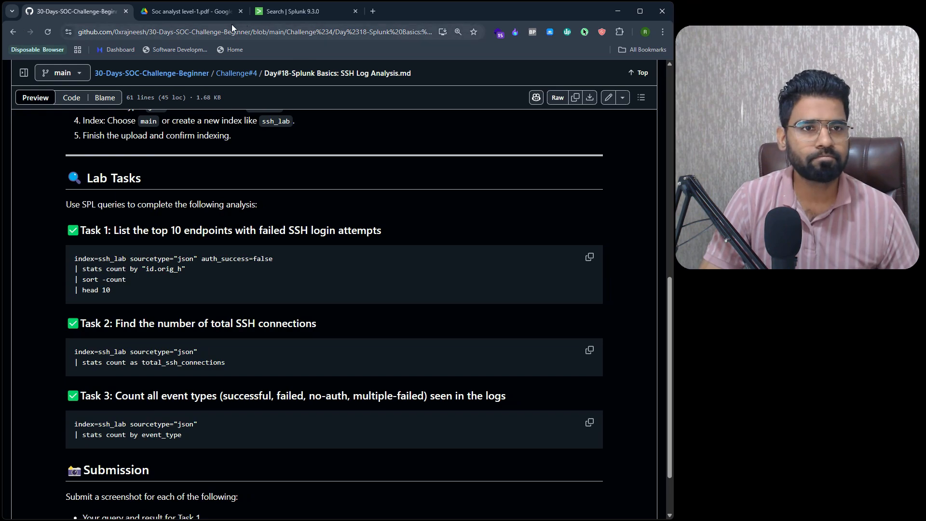
- Start Splunk's Add Data wizard, fetch the SSH log from GitHub, and choose Upload
click(290, 11)
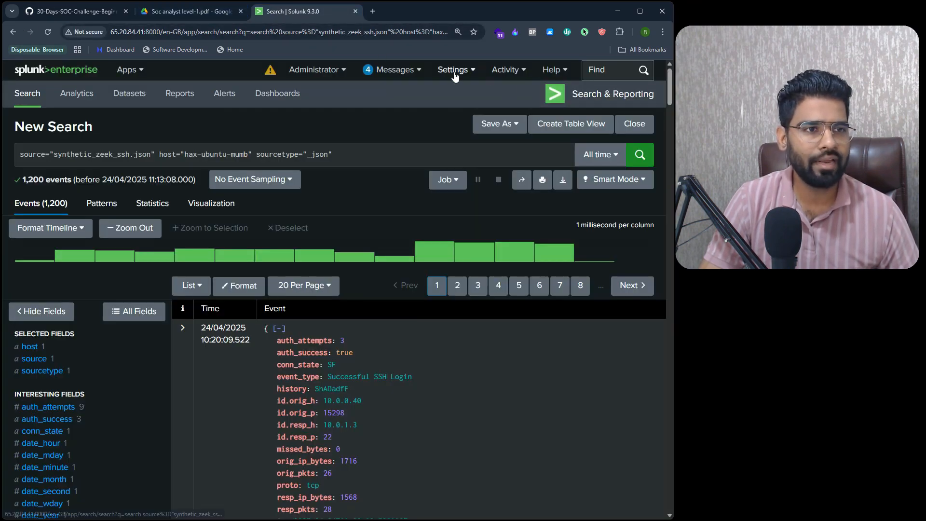
click(454, 69)
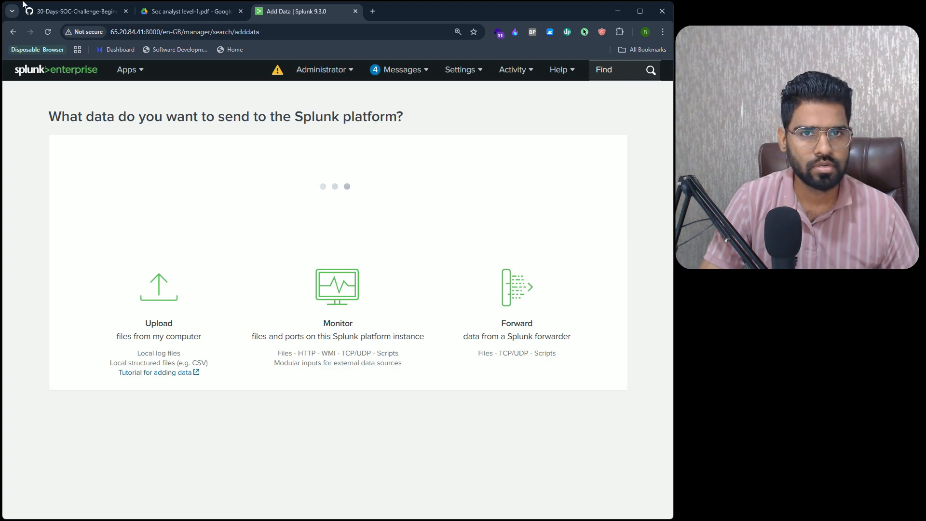
click(71, 11)
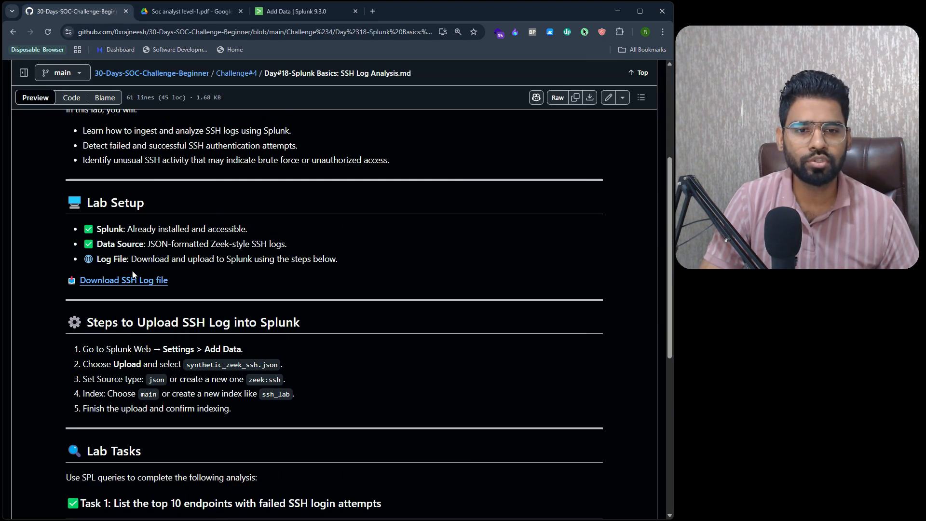
mouse_move(162, 287)
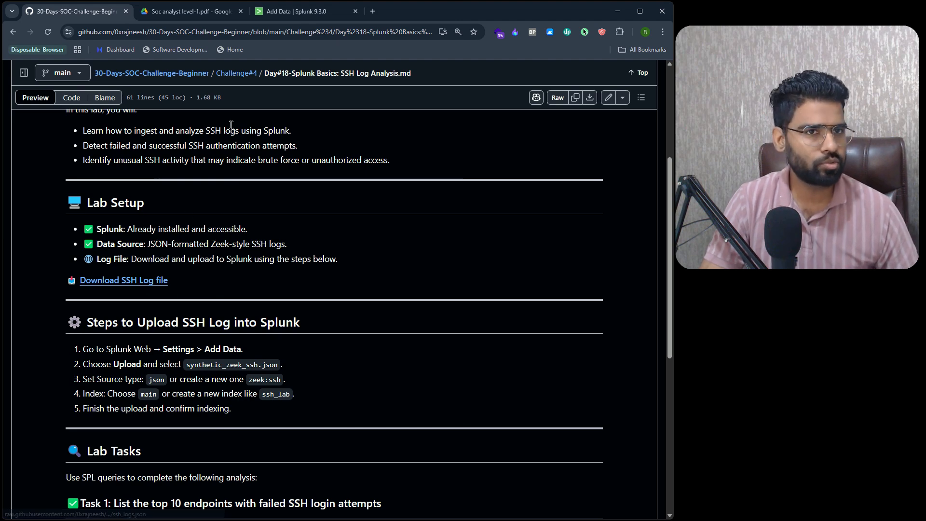
click(295, 11)
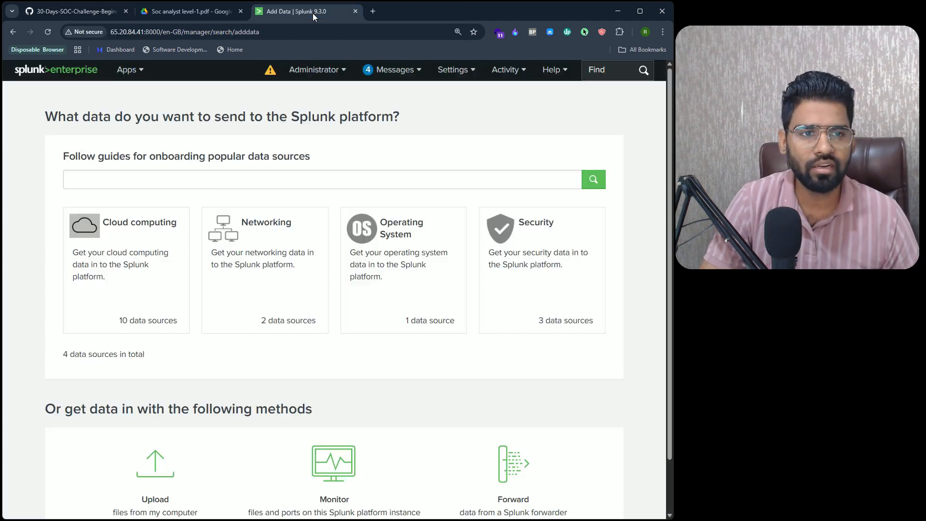
mouse_move(155, 463)
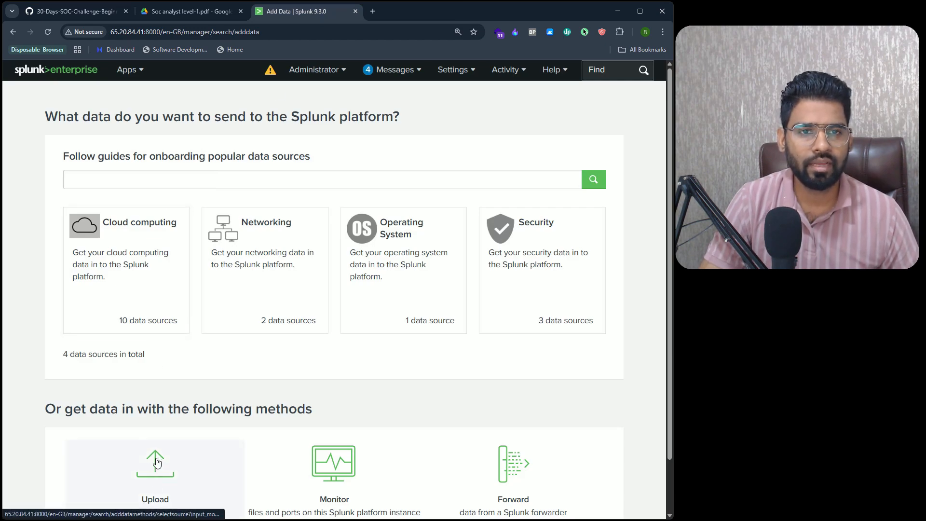
click(155, 466)
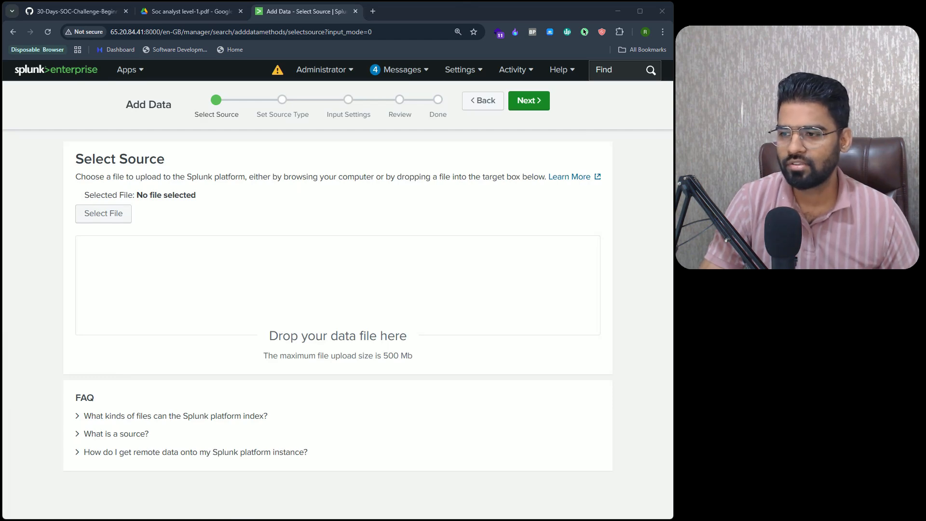
- Upload ssh_logs.json and reach the Set Source Type preview under _json
click(103, 214)
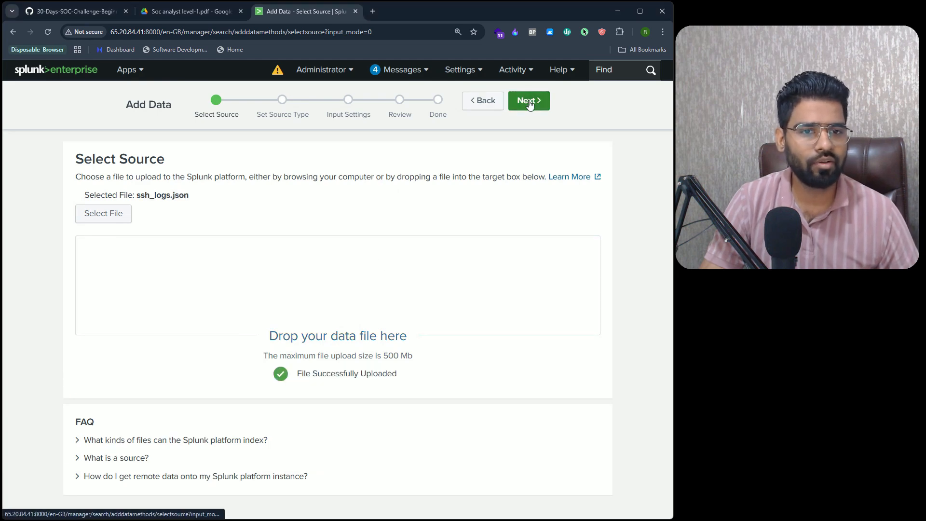
click(528, 100)
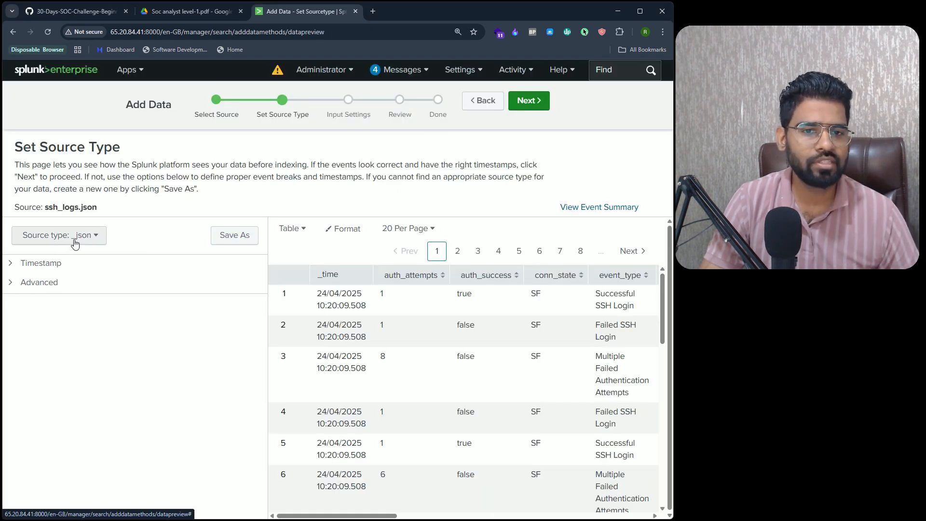
mouse_move(124, 223)
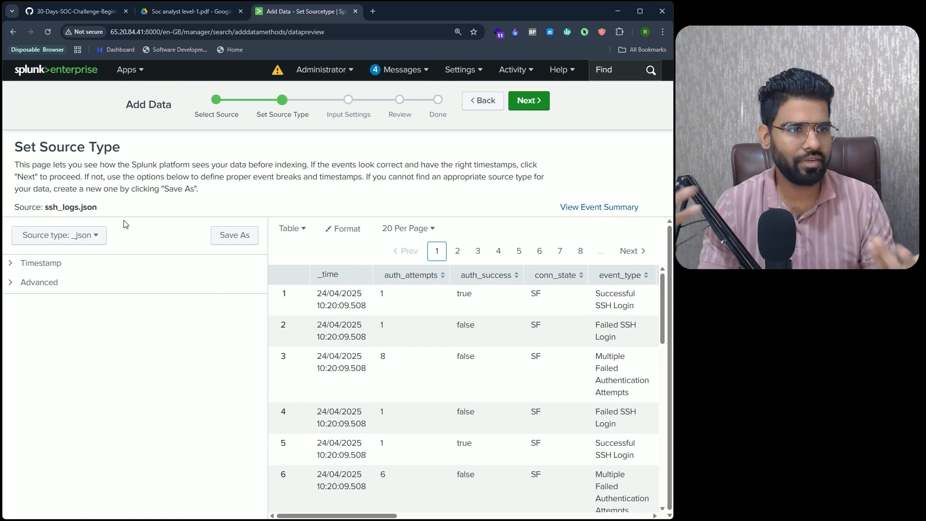
mouse_move(358, 153)
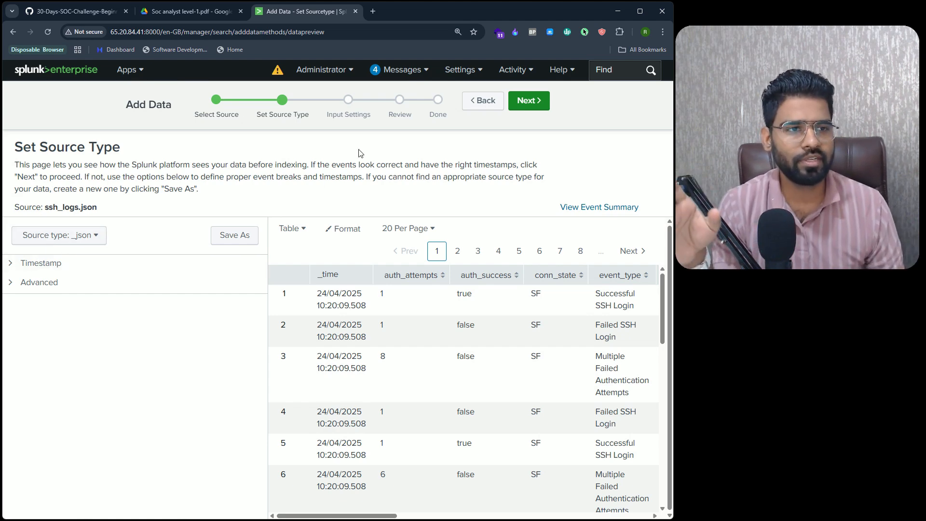
- Advance to Input Settings, keeping host hax-ubuntu-mumb and the Default index
click(528, 101)
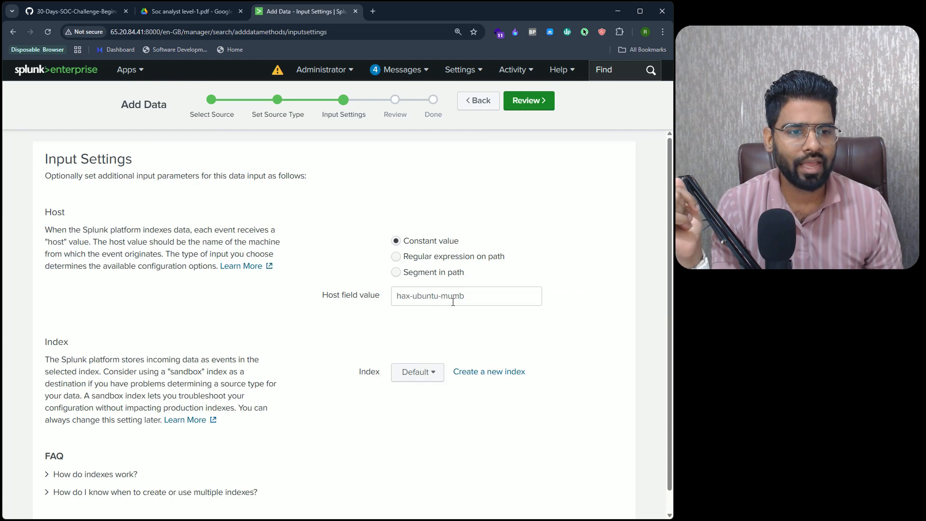
triple_click(466, 295)
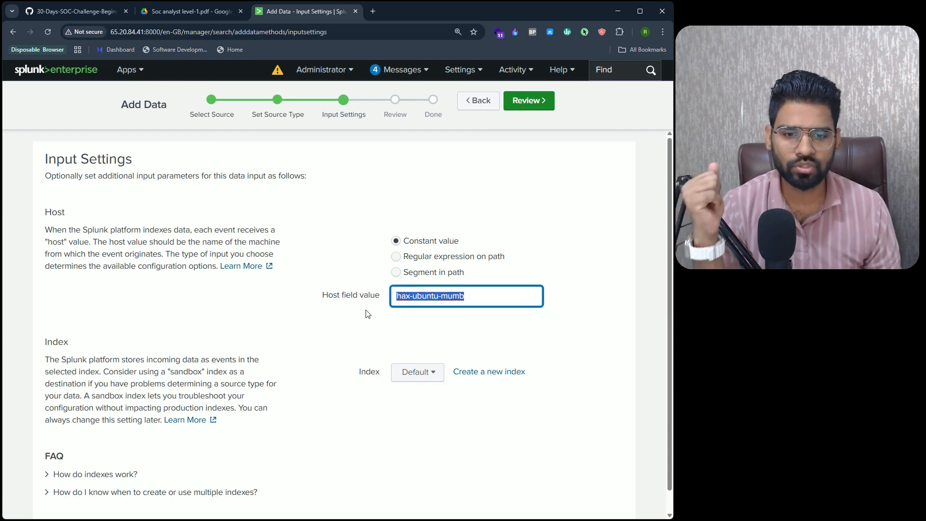
click(417, 372)
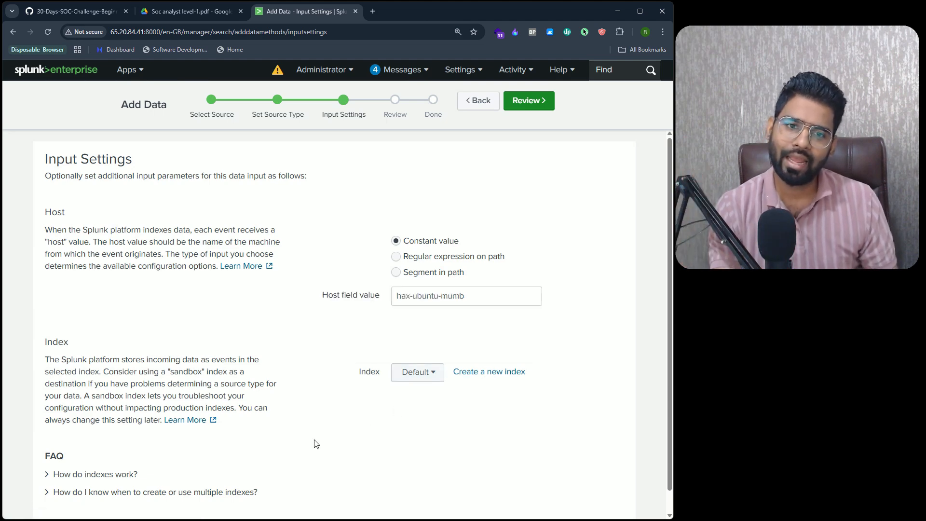
mouse_move(277, 448)
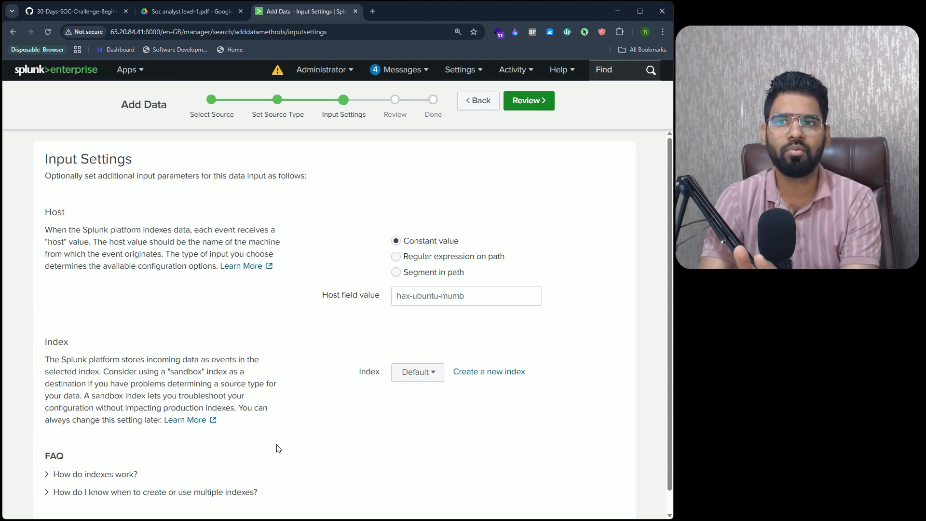
mouse_move(71, 386)
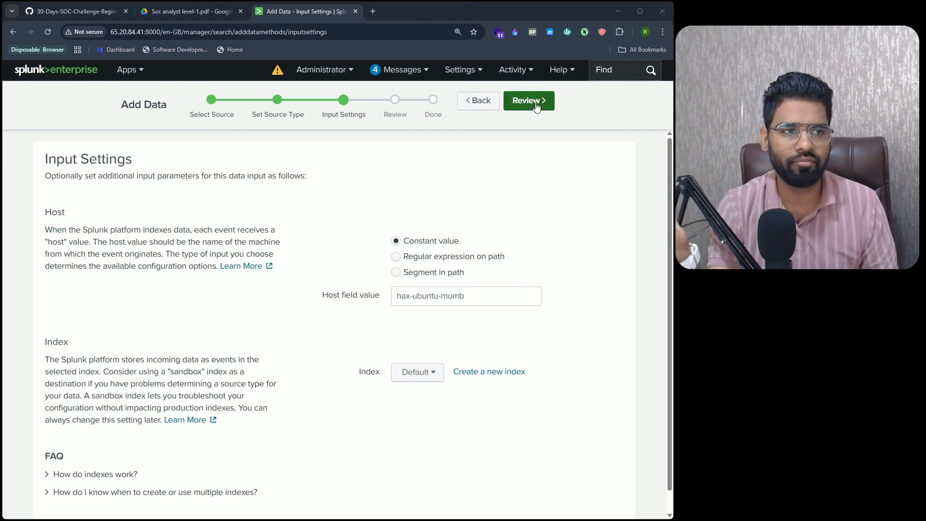
- Reach the Review step for ssh_logs.json and show the Apps dropdown list
click(527, 101)
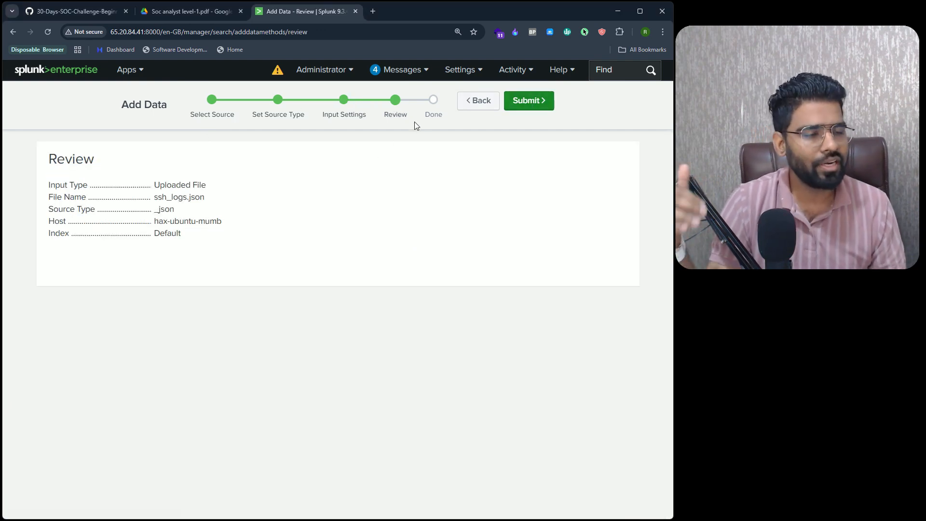
mouse_move(67, 180)
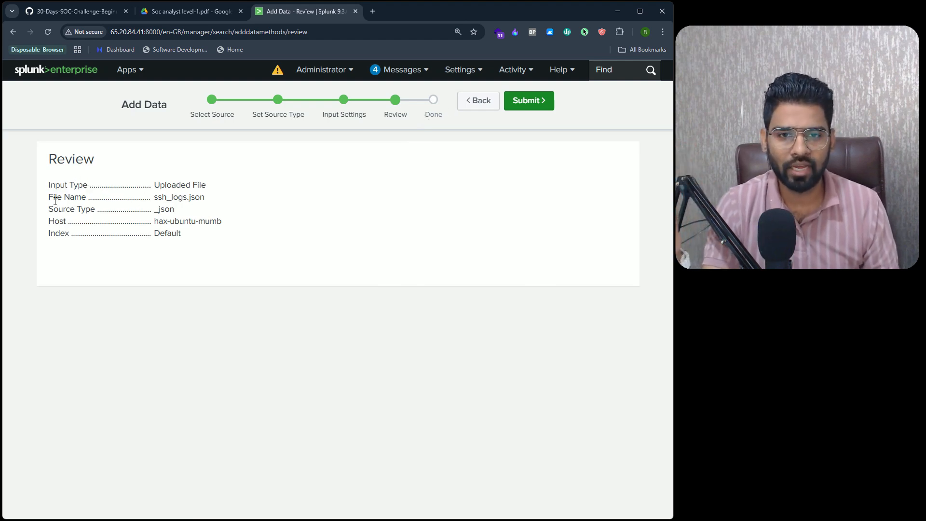
mouse_move(191, 216)
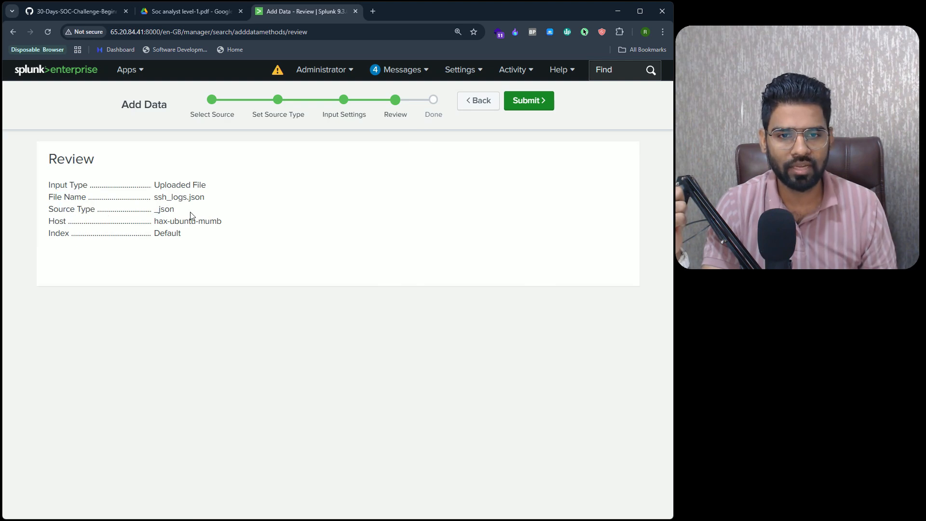
mouse_move(204, 239)
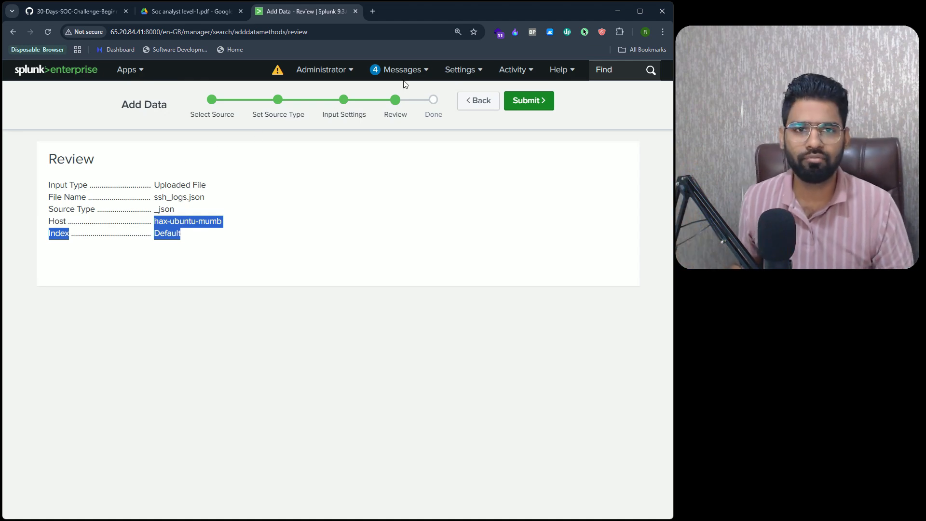
mouse_move(497, 106)
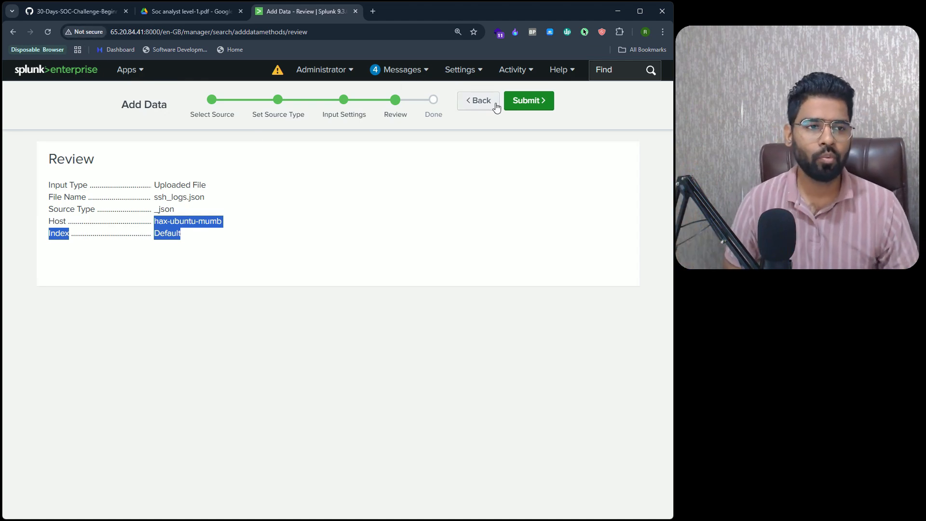
mouse_move(371, 158)
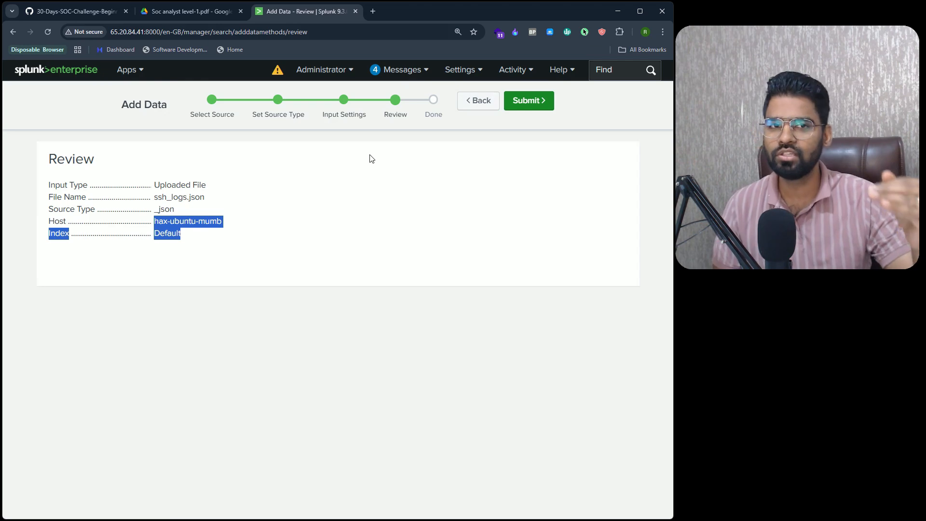
click(129, 69)
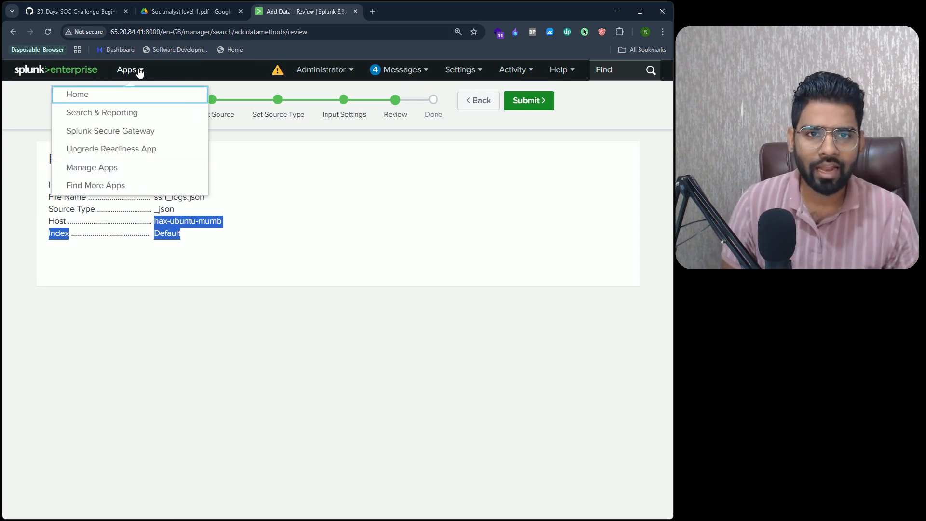
mouse_move(101, 113)
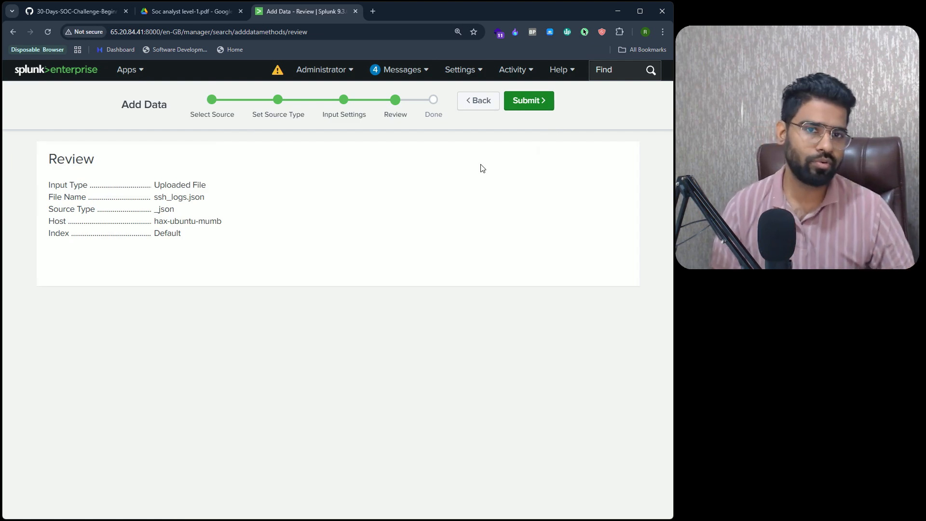
click(126, 70)
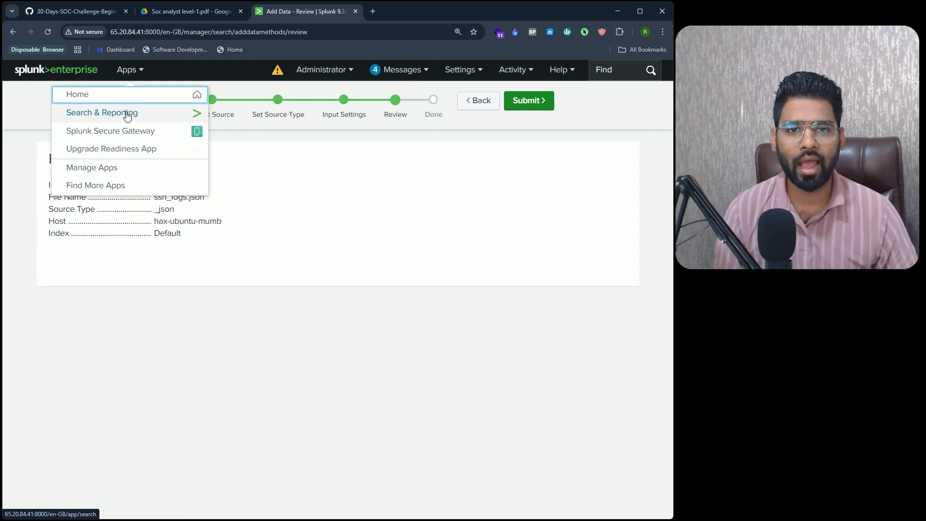
- Load the latest synthetic_zeek_ssh.json search from Search History in Search & Reporting
click(101, 113)
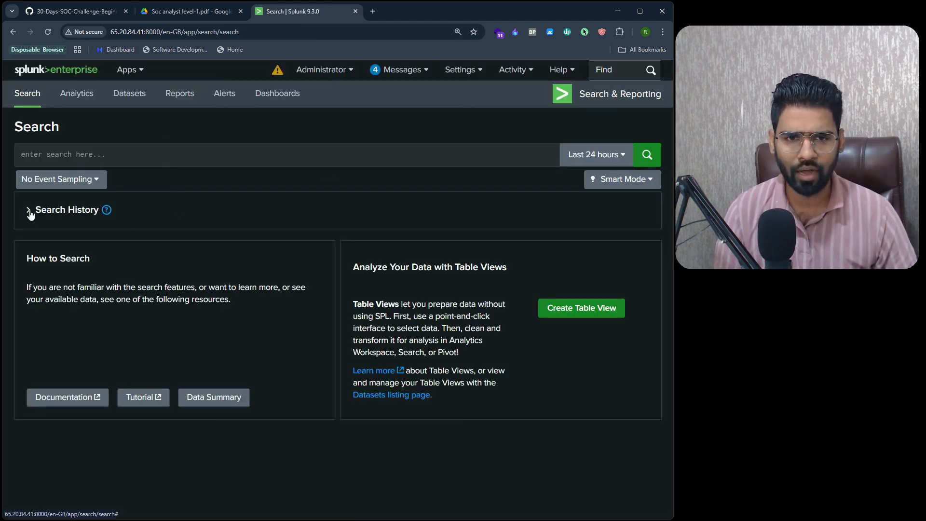
click(28, 210)
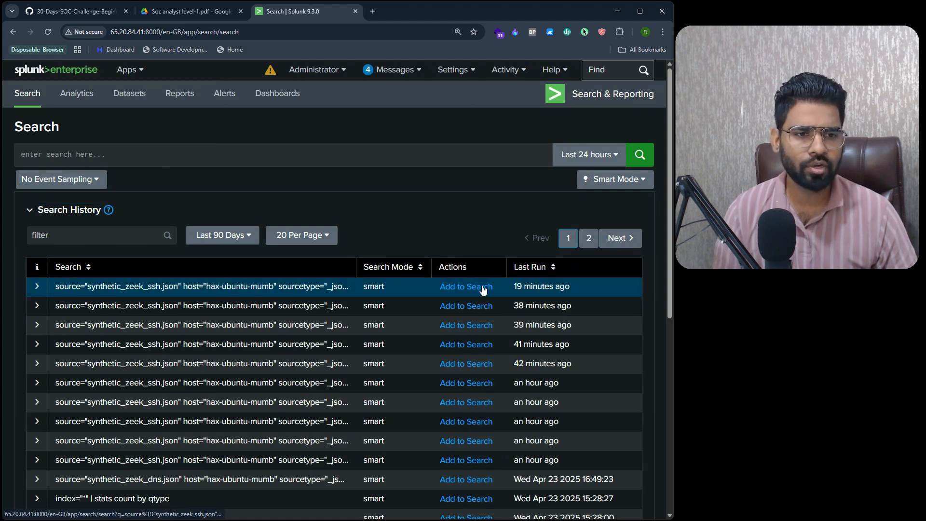
click(466, 287)
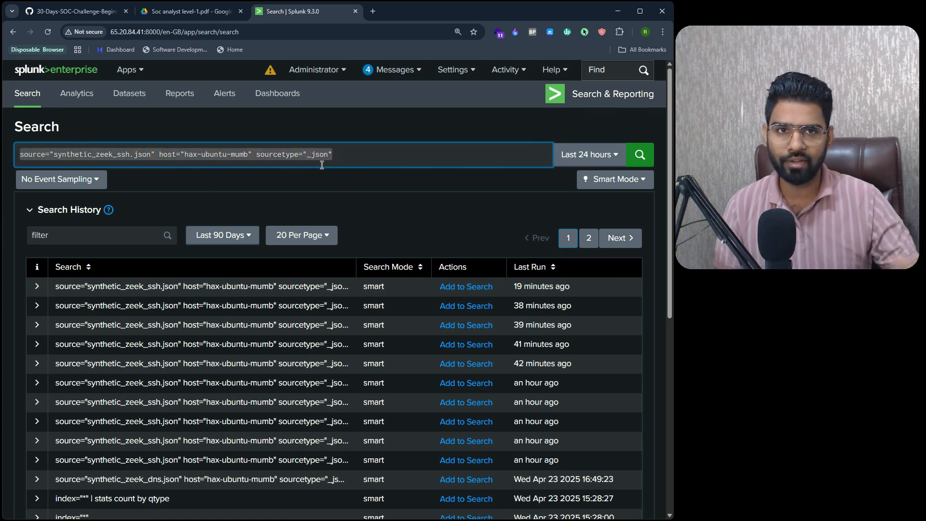
mouse_move(273, 145)
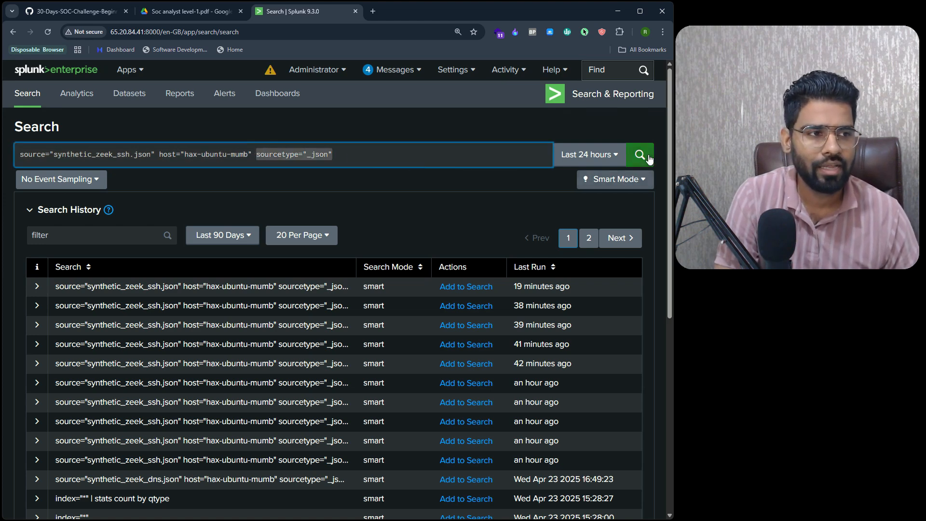
- Run the Zeek SSH search and browse its 1,200 events and extracted fields
click(640, 154)
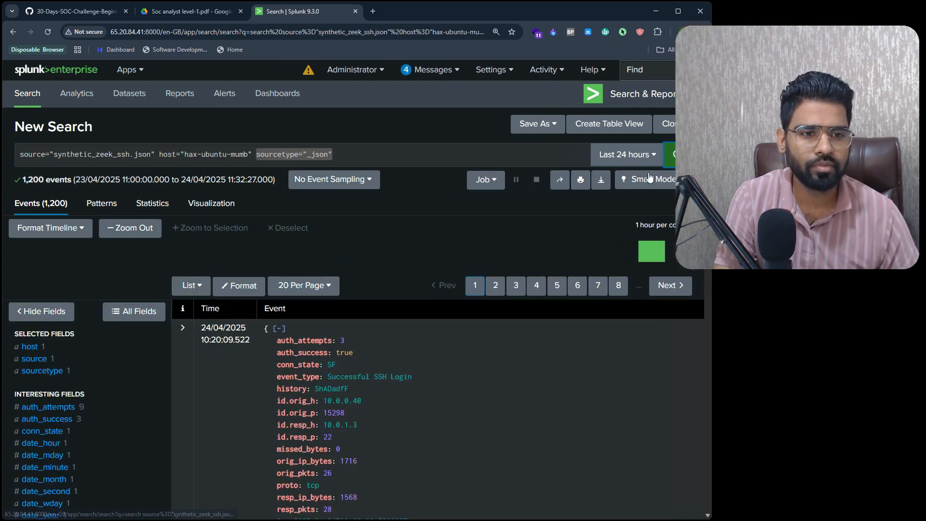
scroll(down, 3)
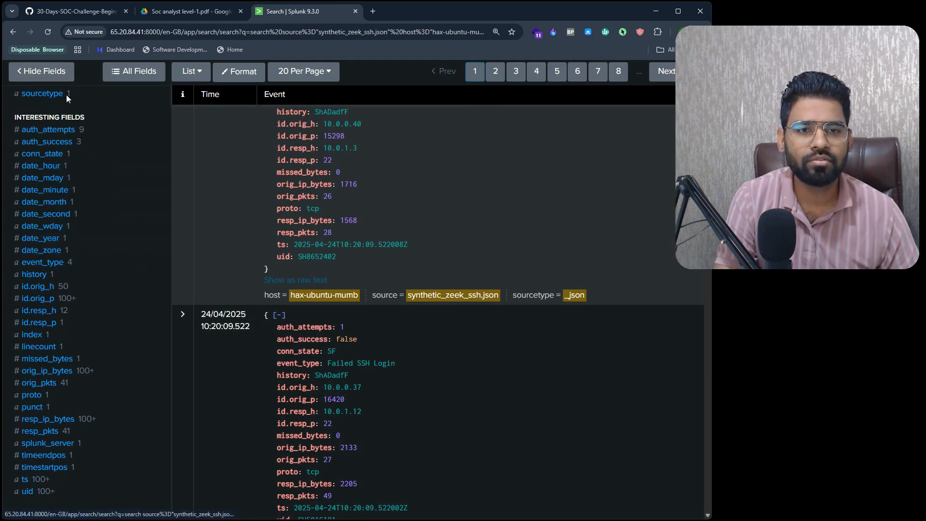
scroll(up, 3)
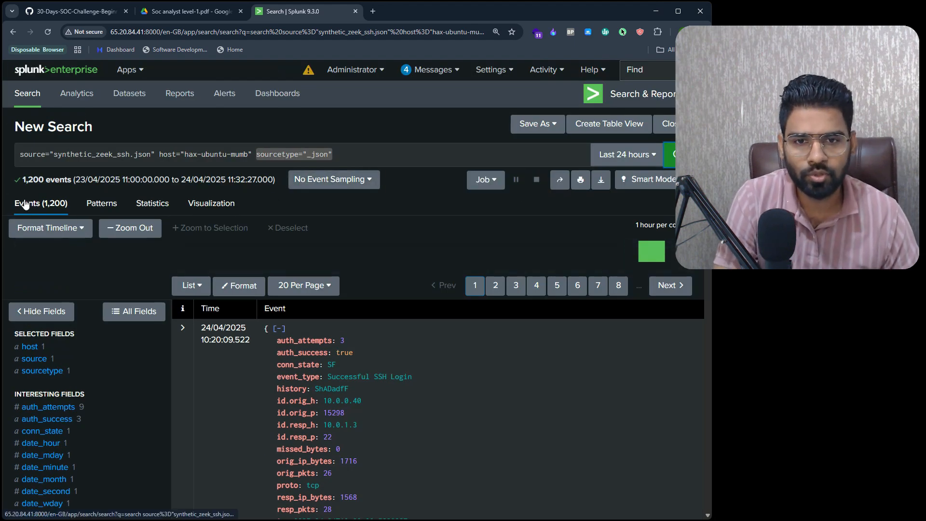
mouse_move(57, 329)
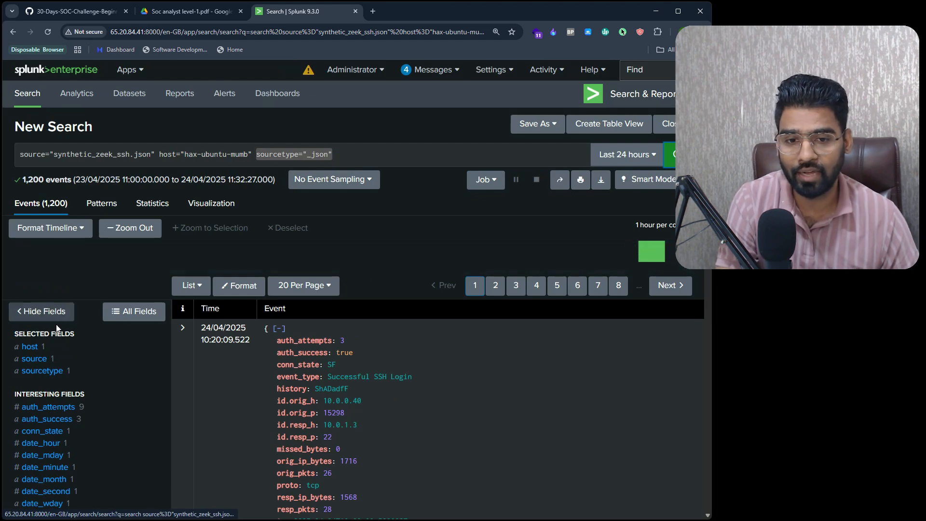
mouse_move(34, 358)
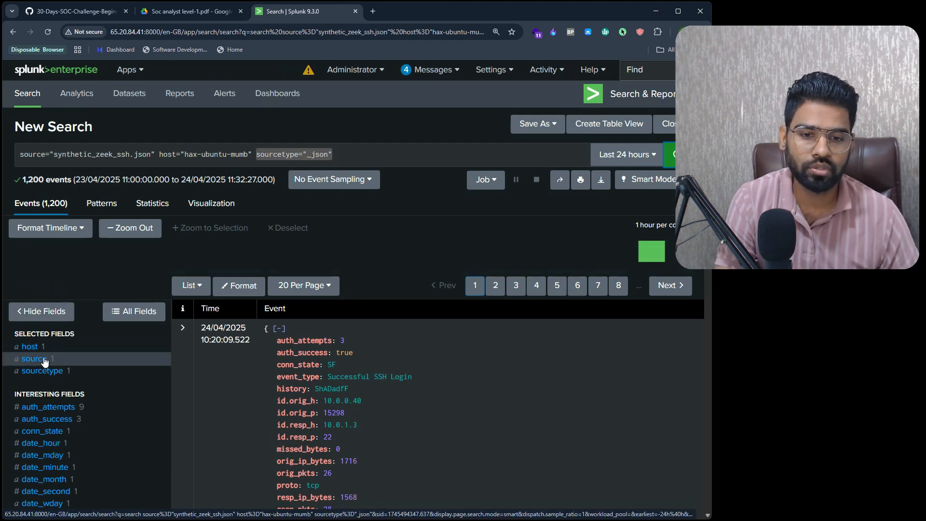
mouse_move(41, 371)
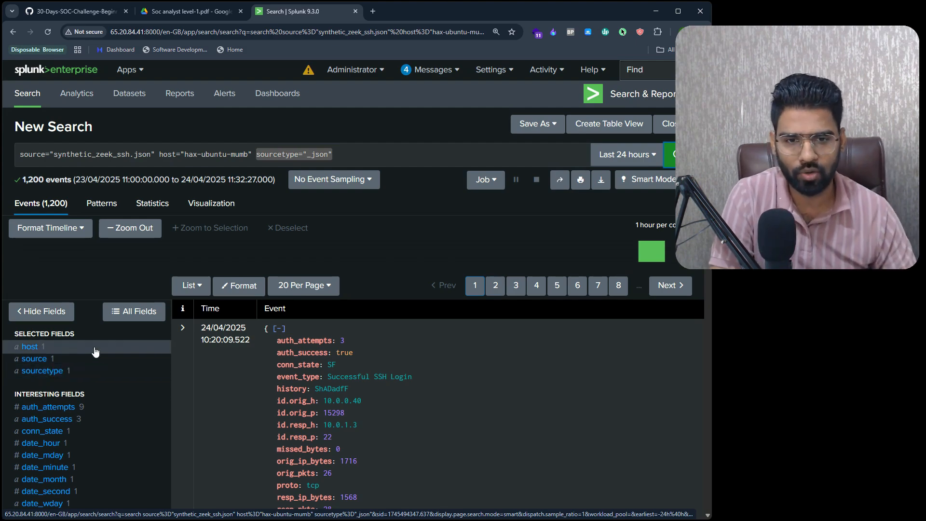
scroll(down, 3)
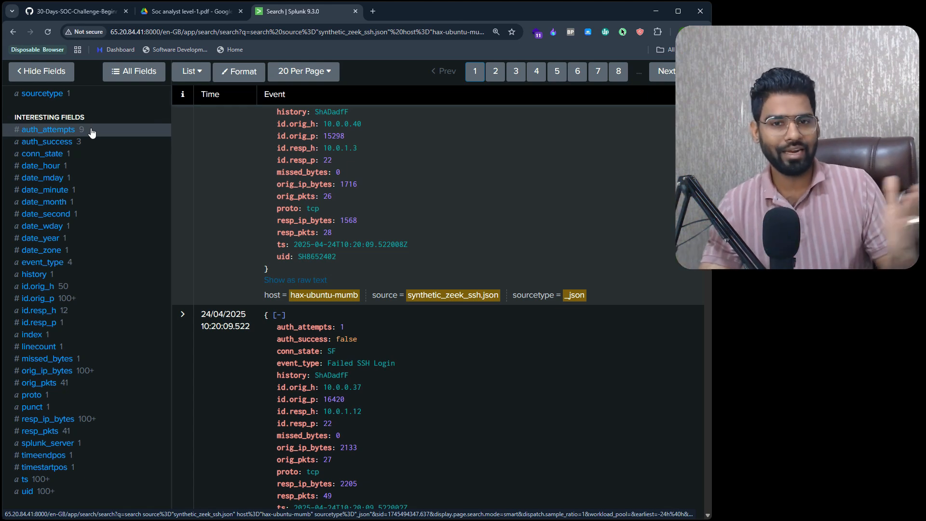
mouse_move(44, 189)
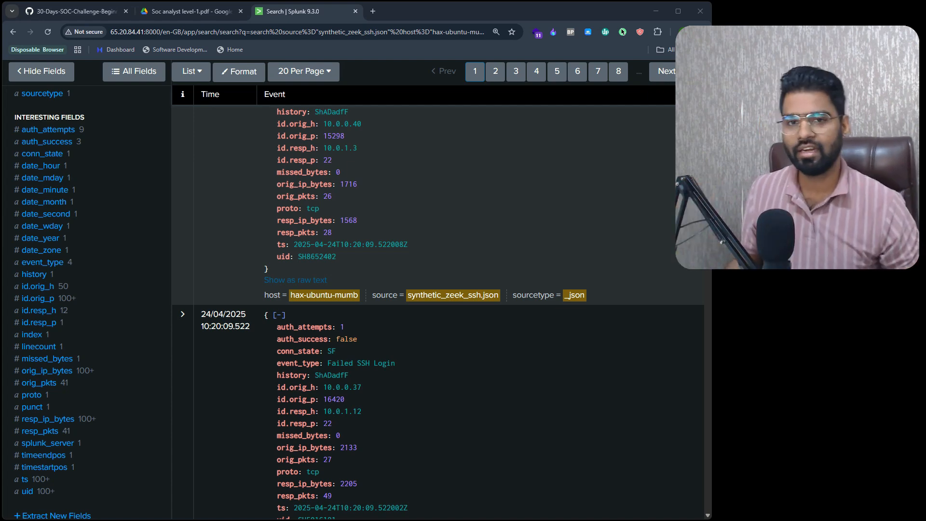
scroll(up, 3)
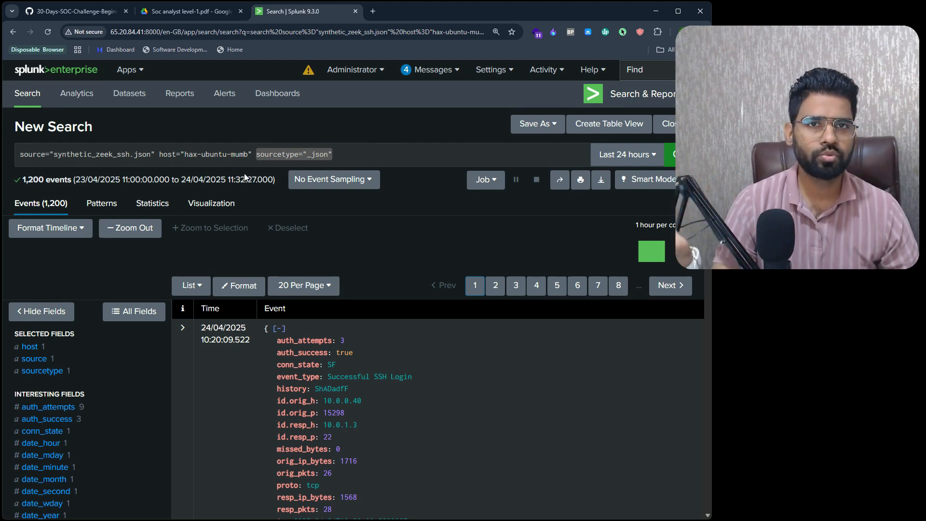
scroll(down, 3)
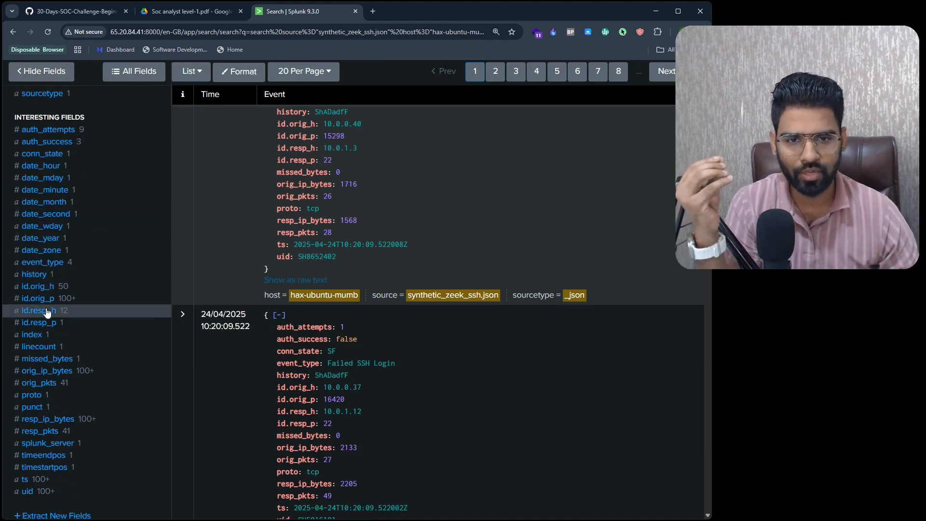
mouse_move(38, 286)
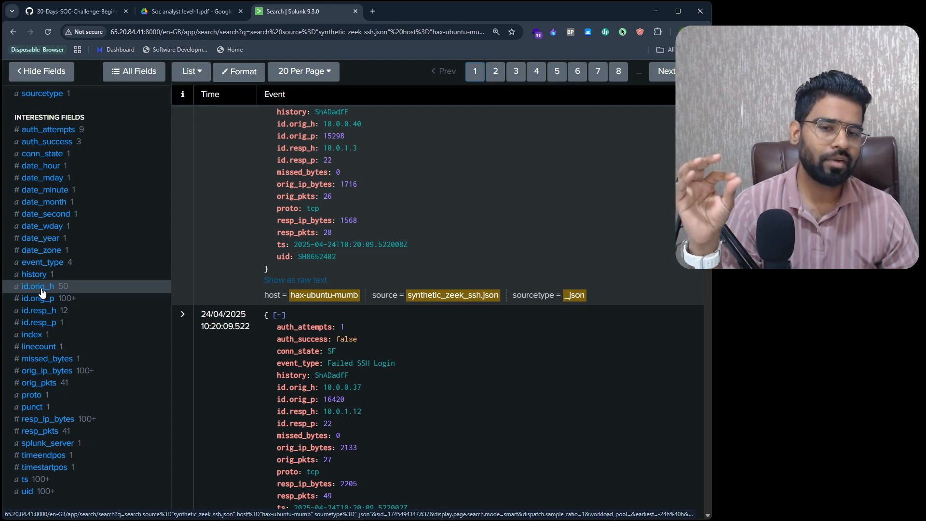
- Check top values of id.orig_h, id.orig_p, id.resp_h and id.resp_p (only port 22)
click(40, 287)
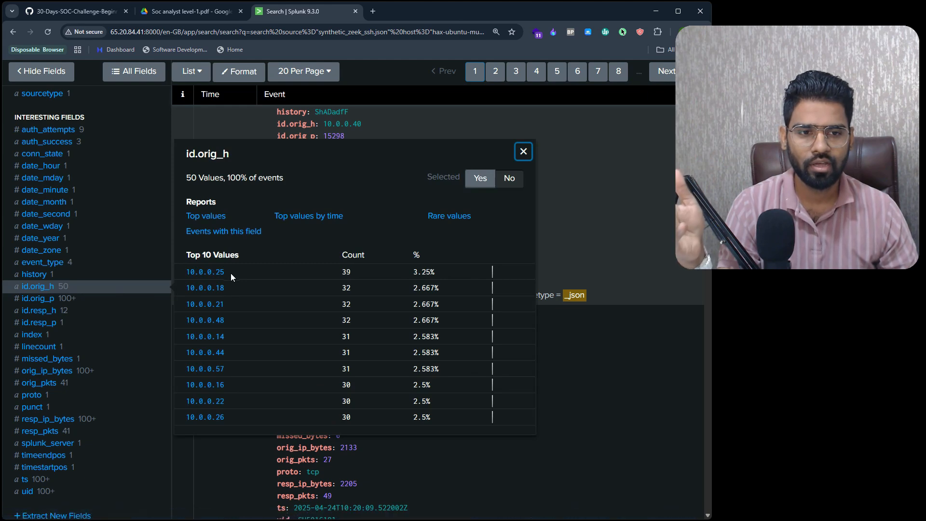
mouse_move(56, 301)
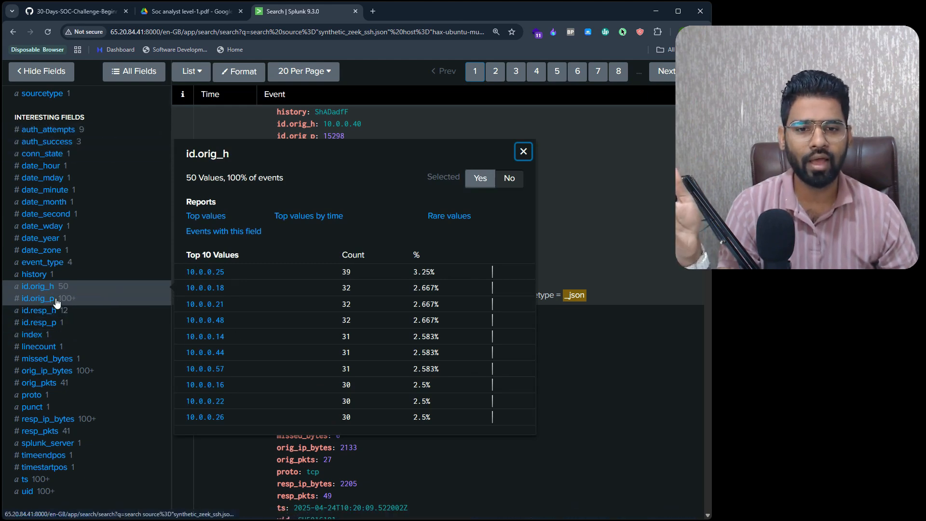
click(40, 298)
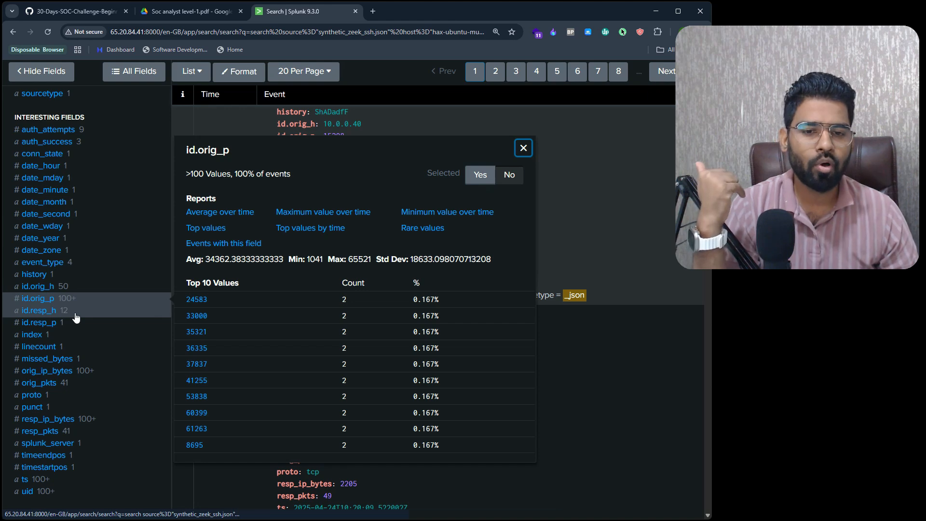
click(39, 311)
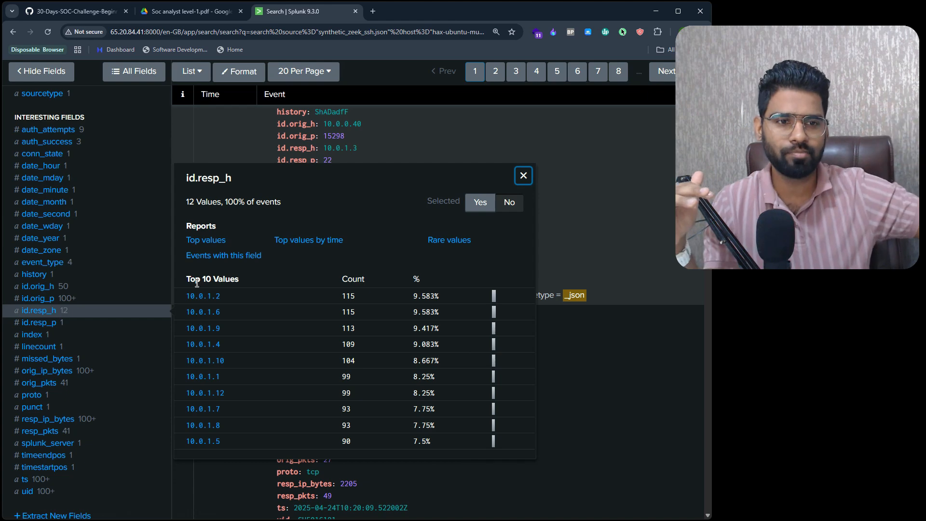
mouse_move(81, 323)
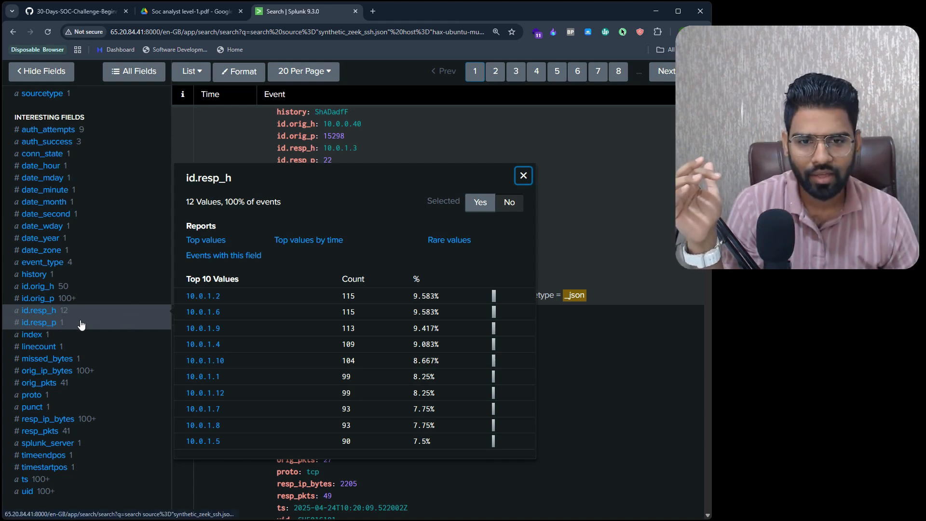
click(38, 322)
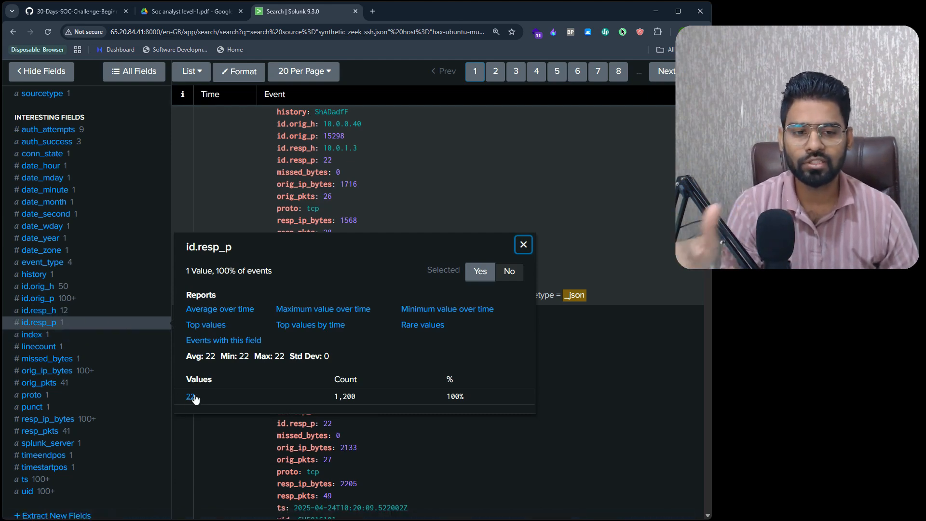
mouse_move(140, 183)
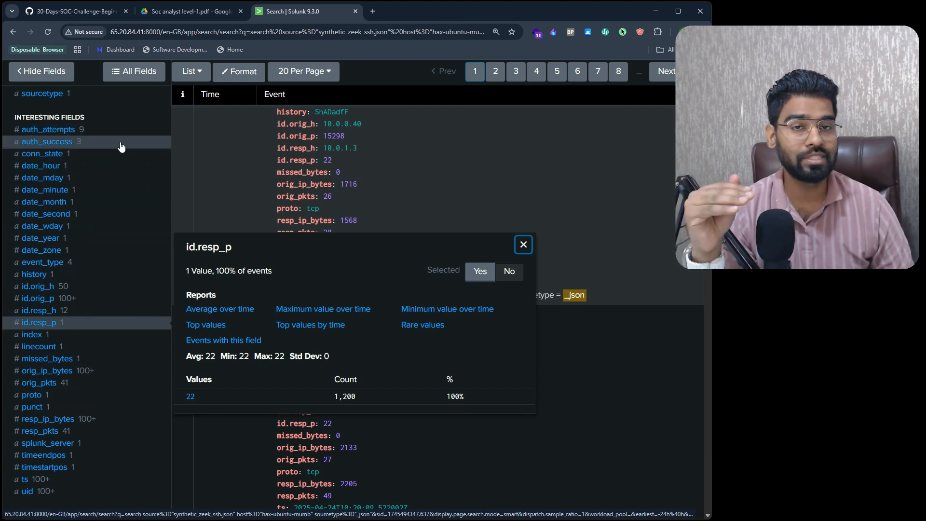
mouse_move(402, 87)
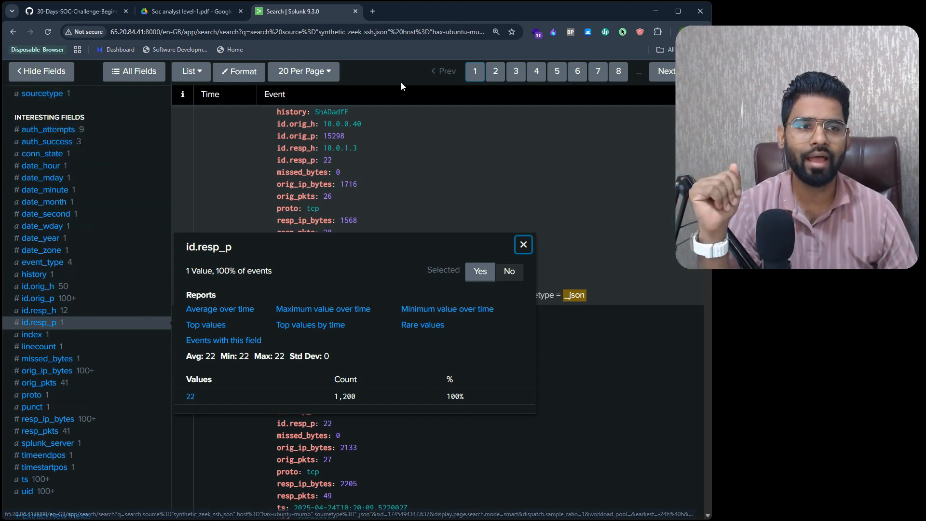
click(522, 244)
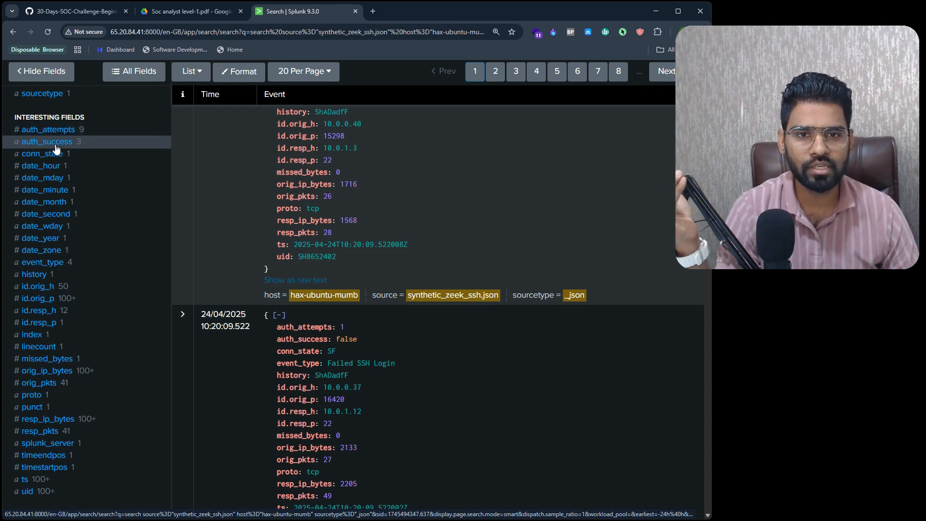
mouse_move(34, 274)
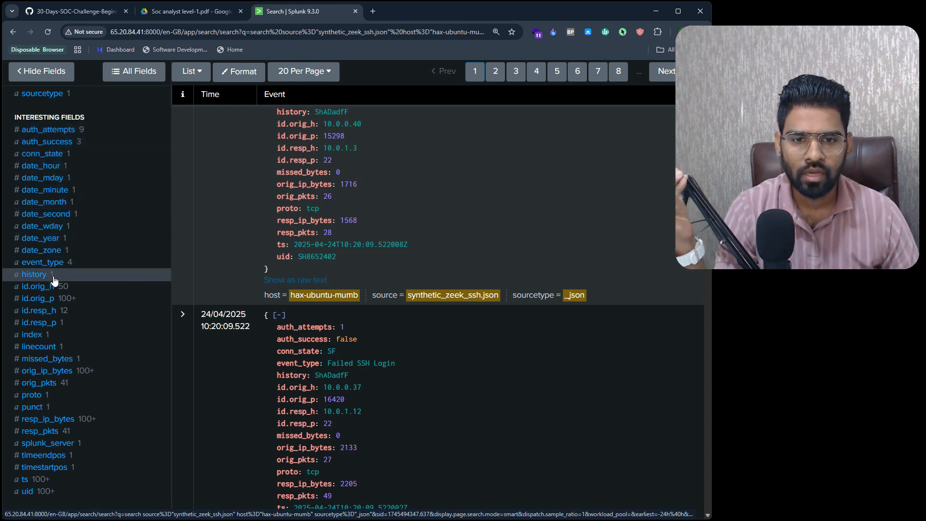
click(43, 262)
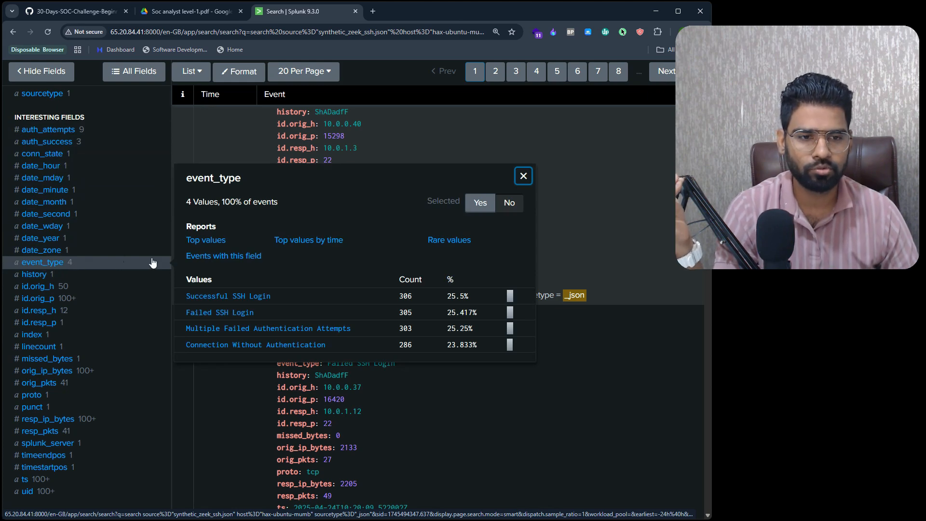
mouse_move(271, 306)
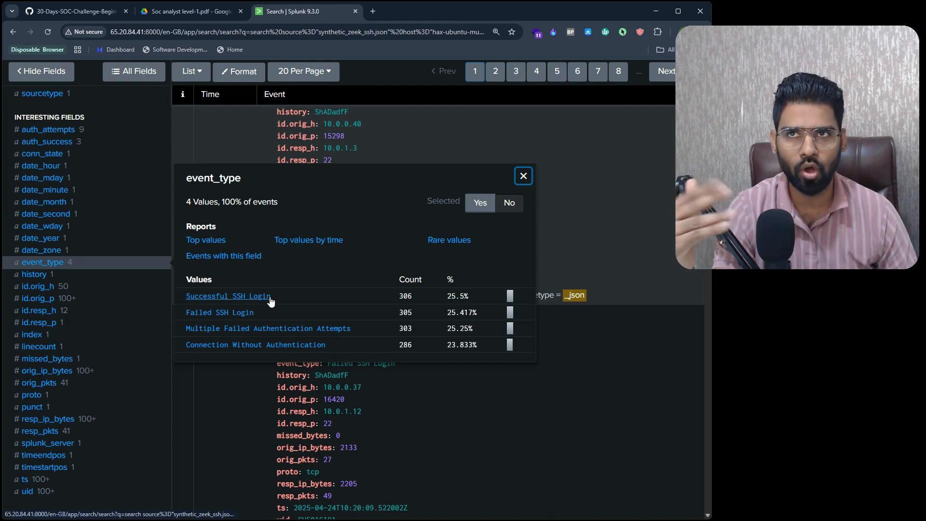
mouse_move(255, 313)
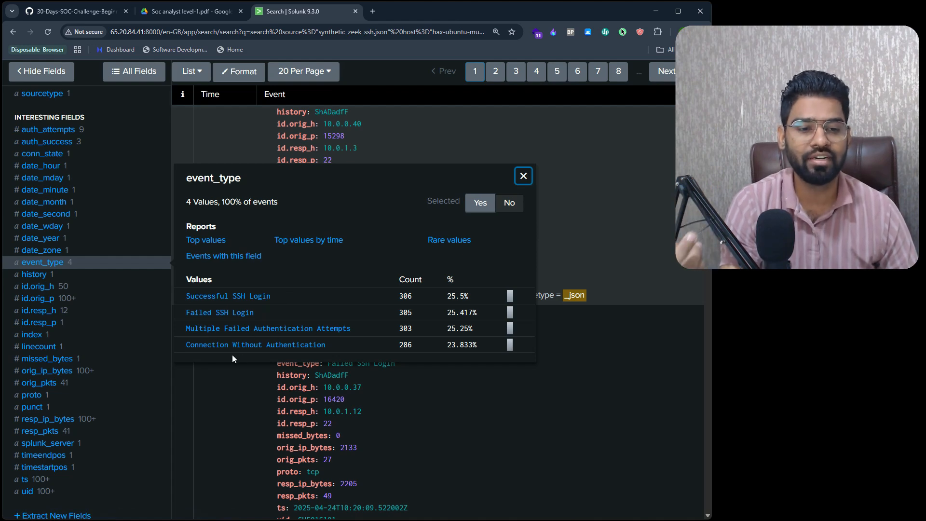
mouse_move(229, 357)
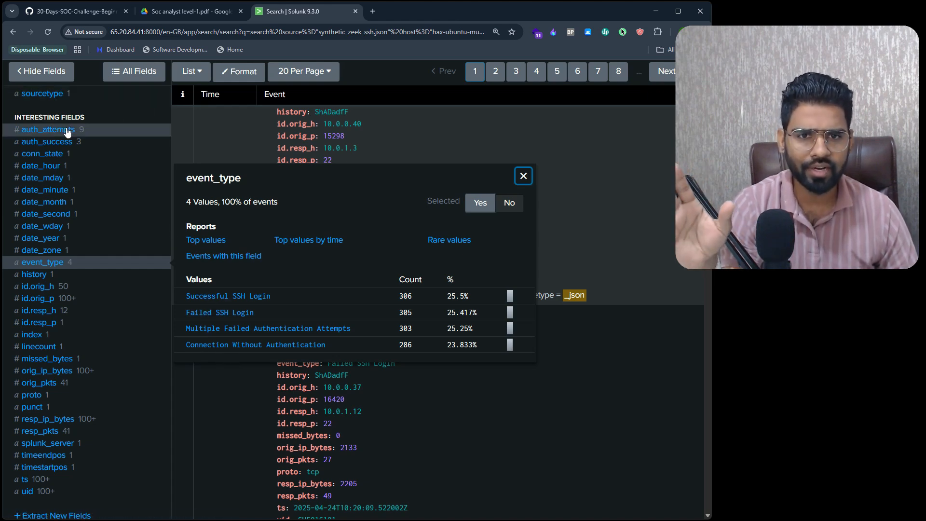
click(47, 129)
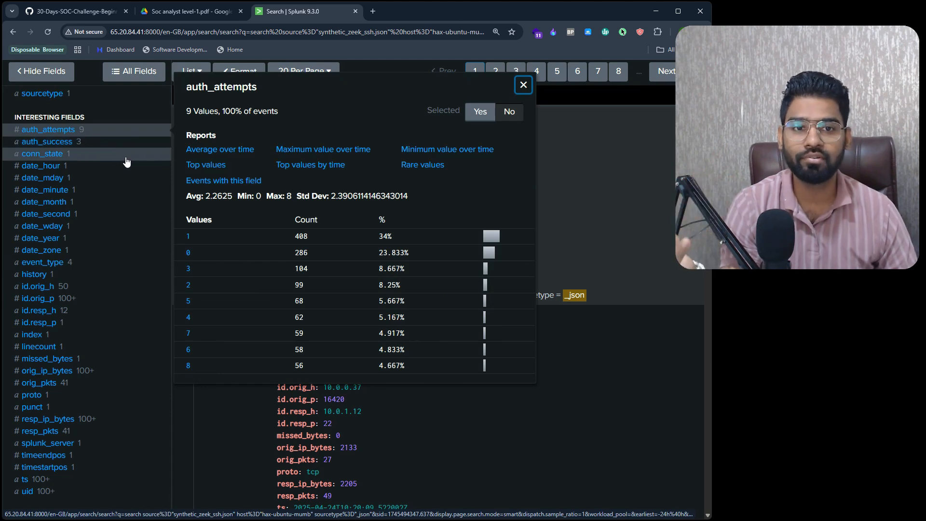
mouse_move(139, 166)
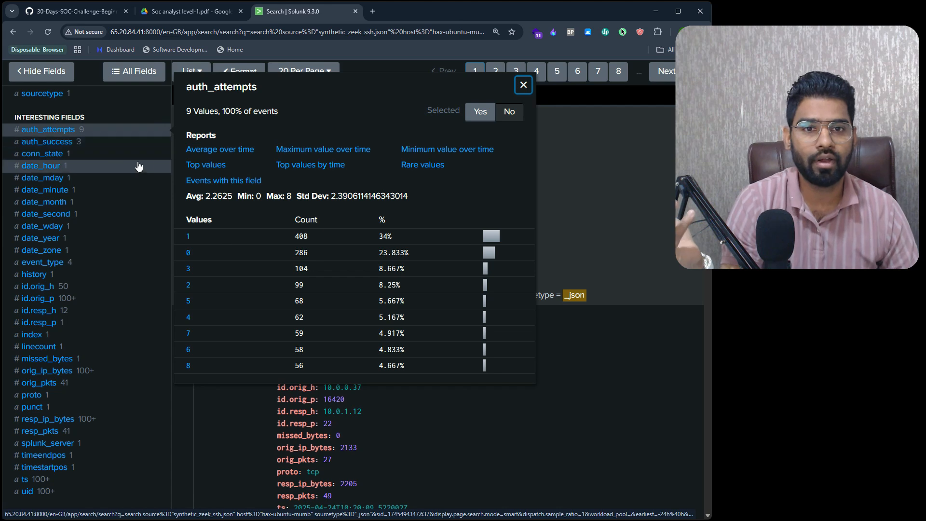
mouse_move(101, 142)
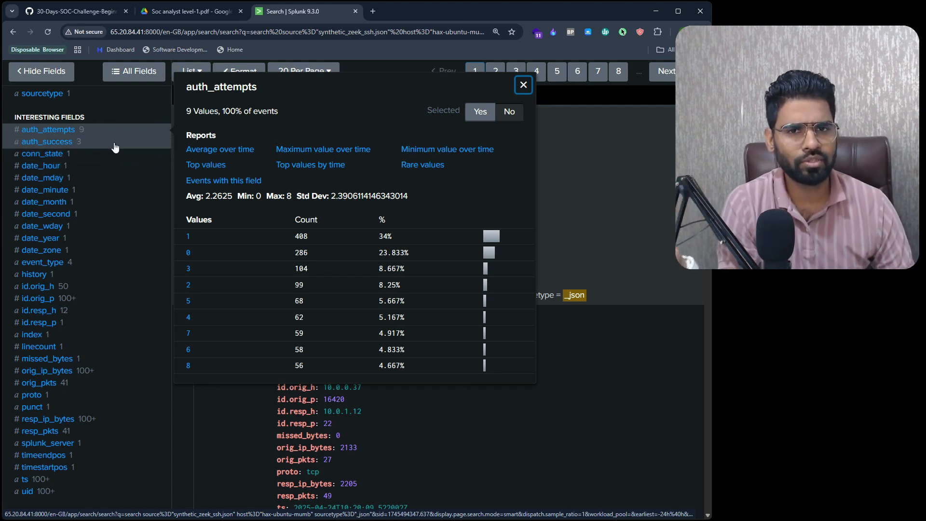
click(46, 141)
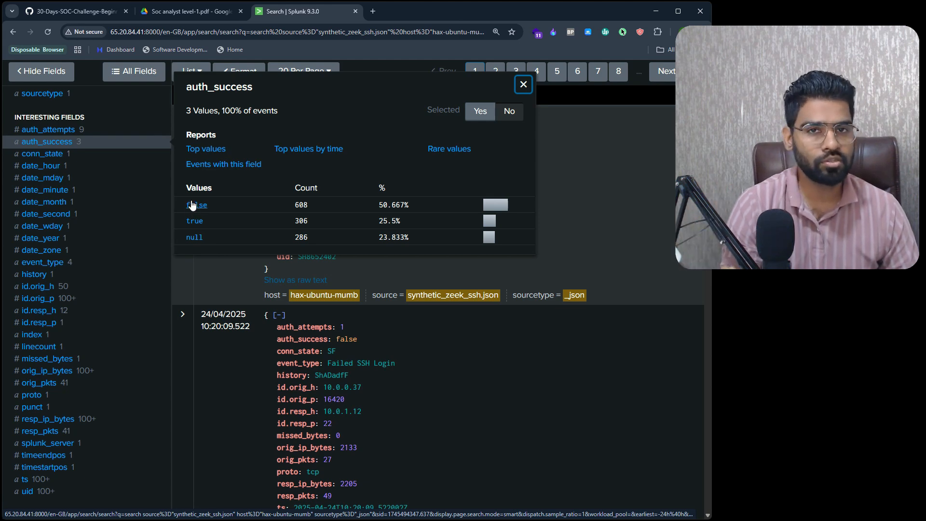
mouse_move(192, 230)
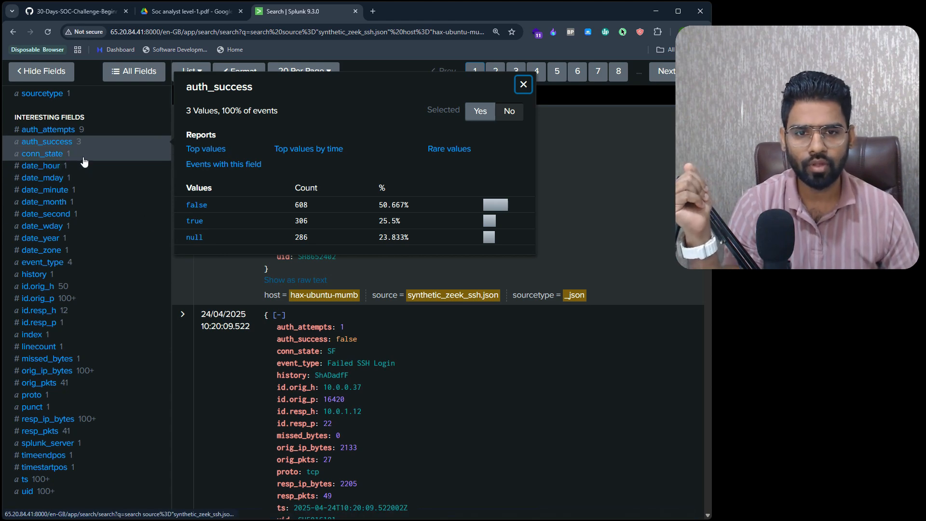
click(522, 84)
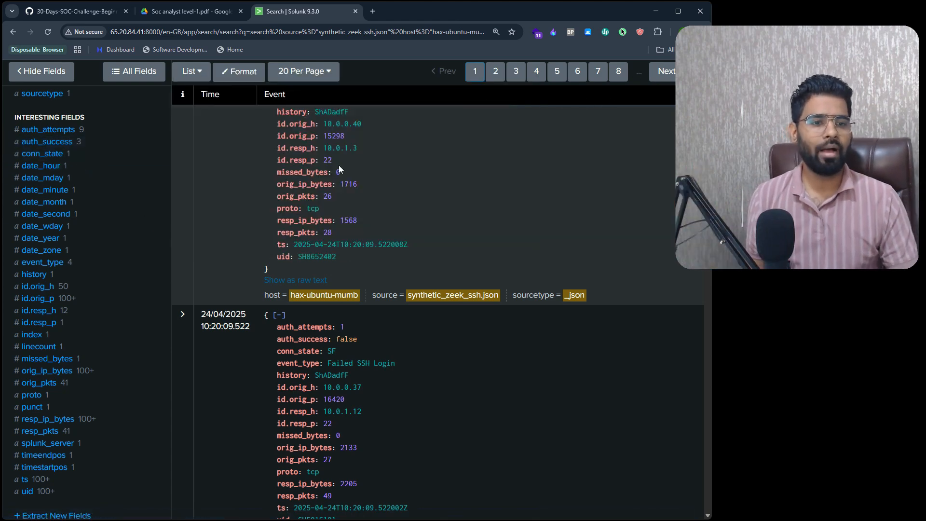
scroll(up, 3)
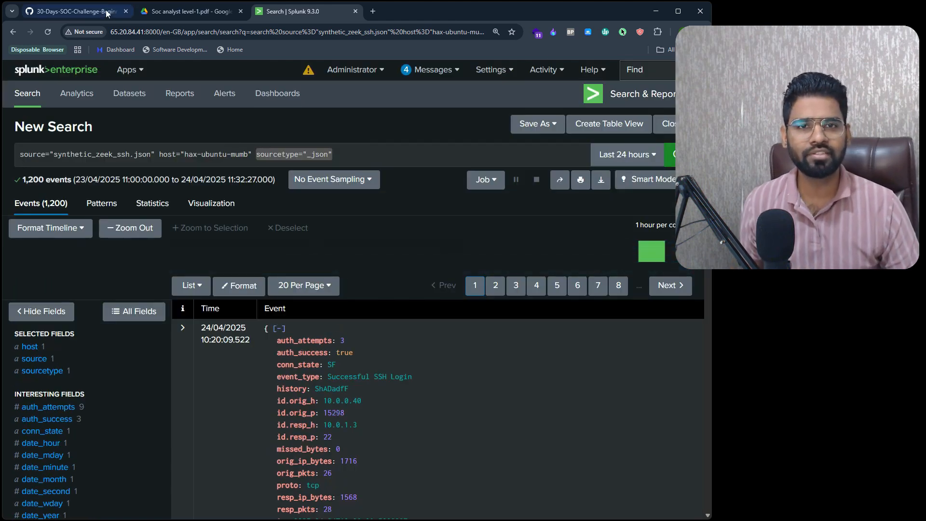
click(71, 11)
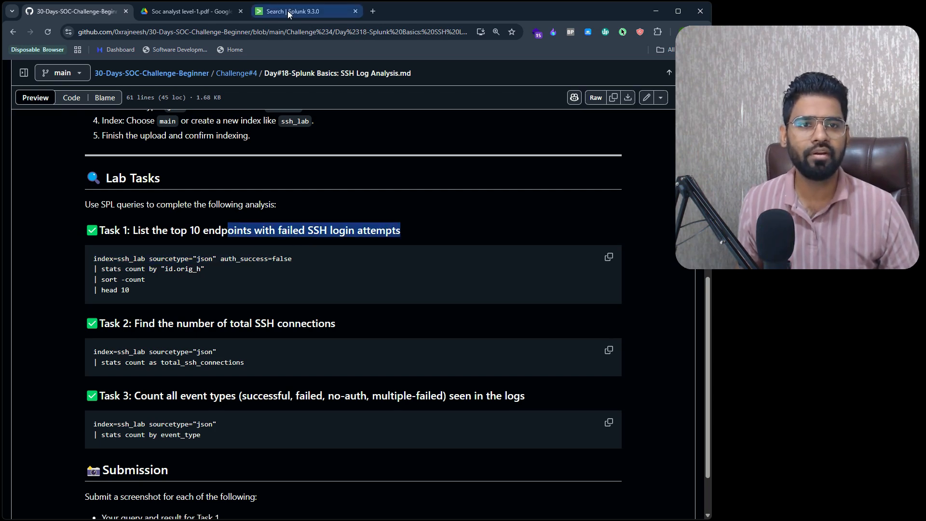
click(306, 10)
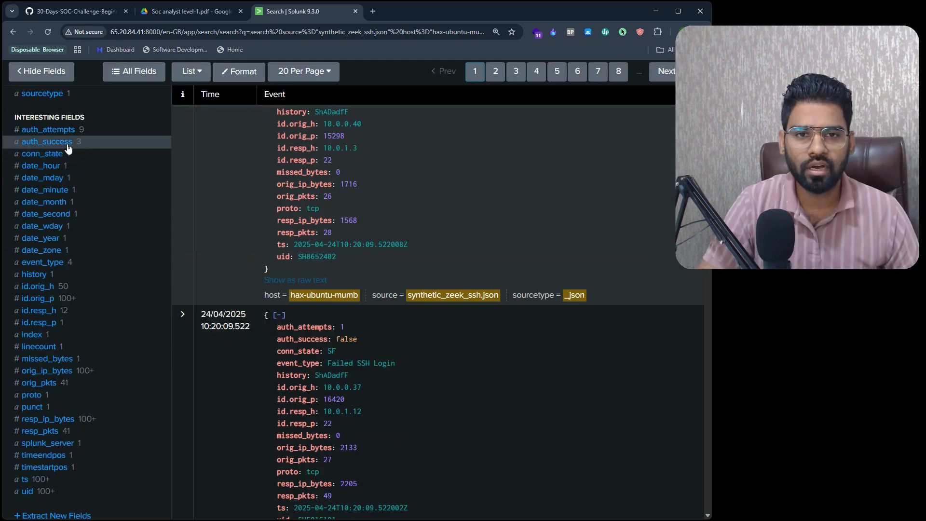
- Filter the search to auth_success=false, returning 608 failed login events
click(47, 141)
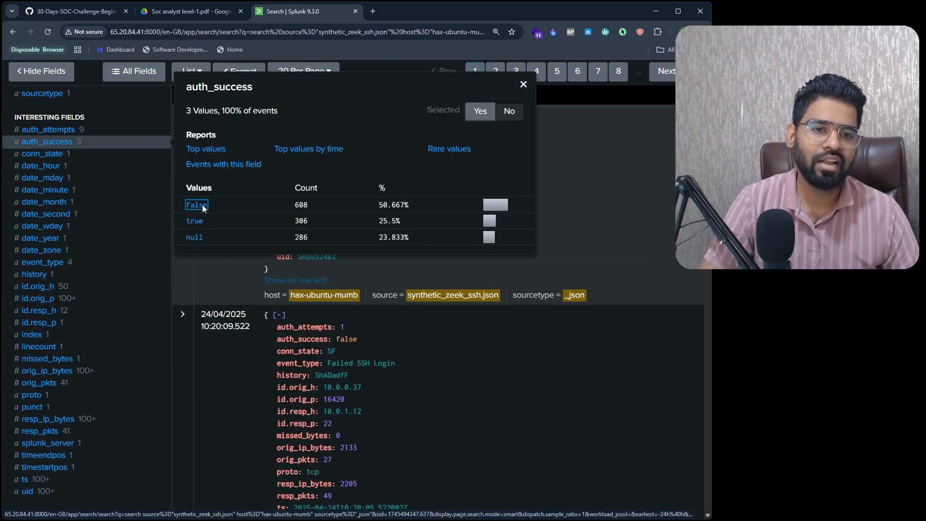
click(195, 204)
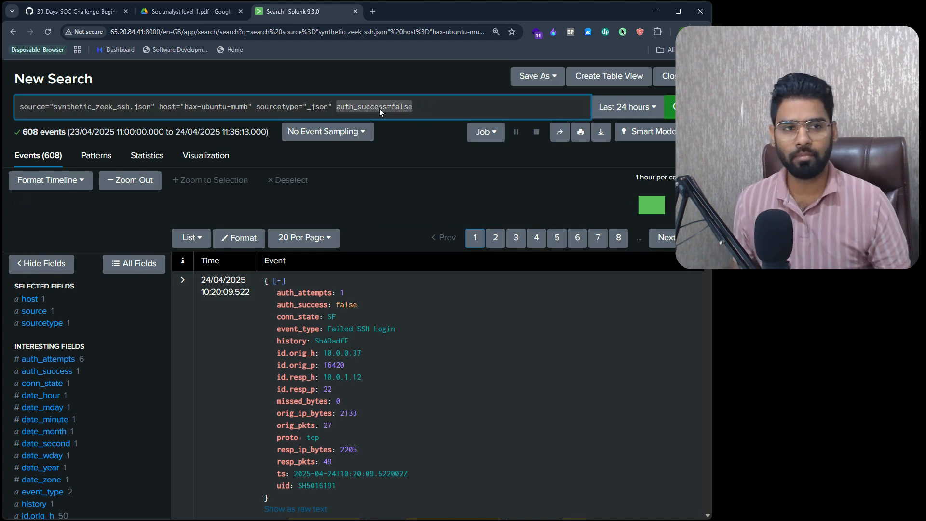
text(auth_)
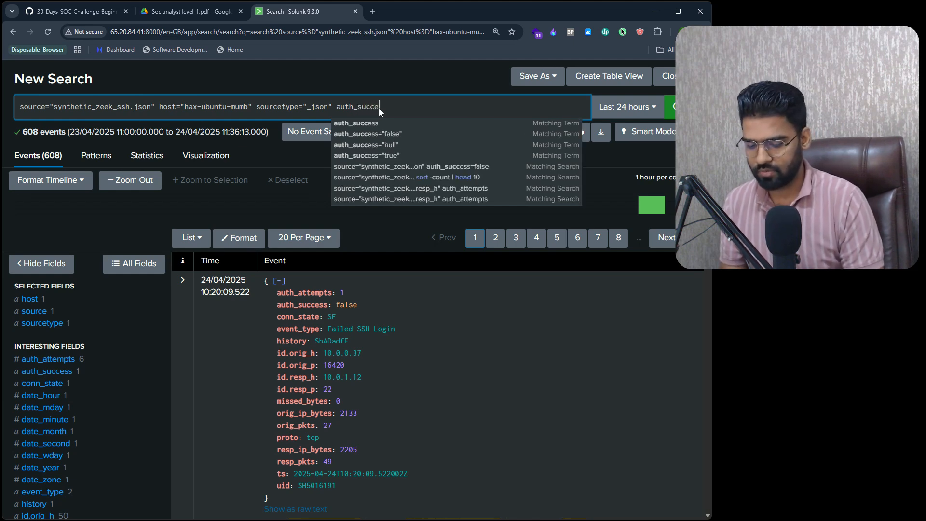
text(=false)
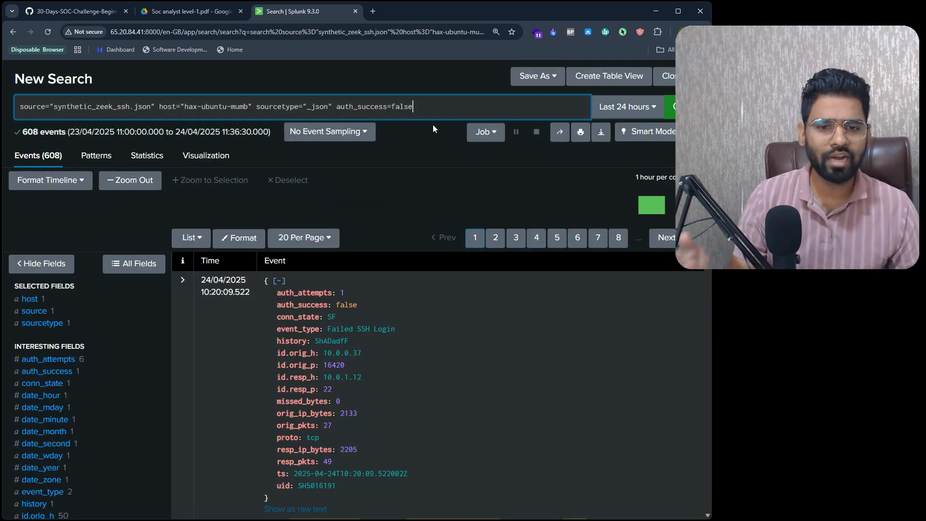
click(47, 371)
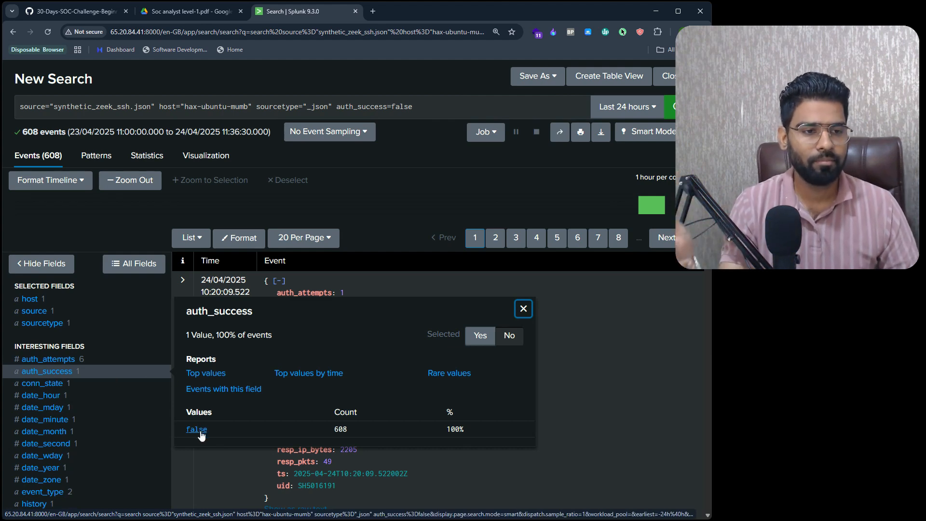
- Close the auth_success value summary and read Task 1 on the GitHub lab page
click(71, 12)
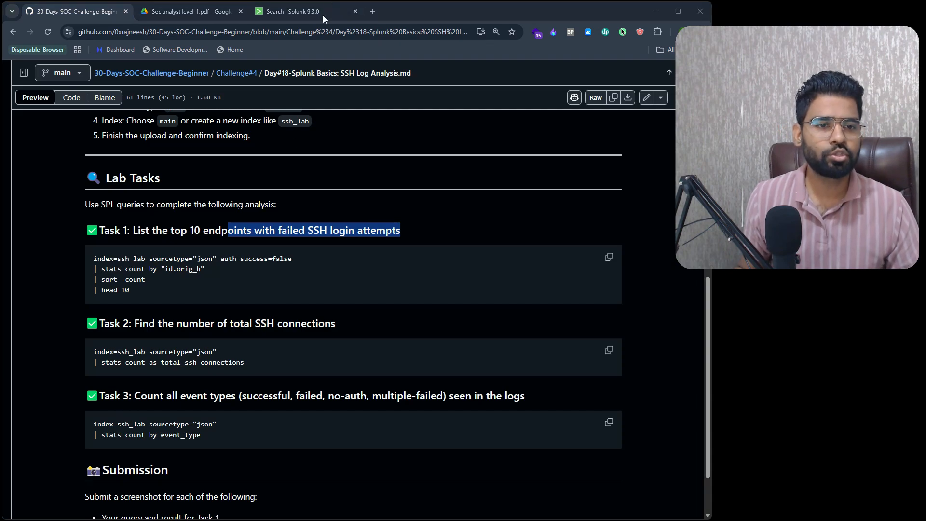
click(290, 10)
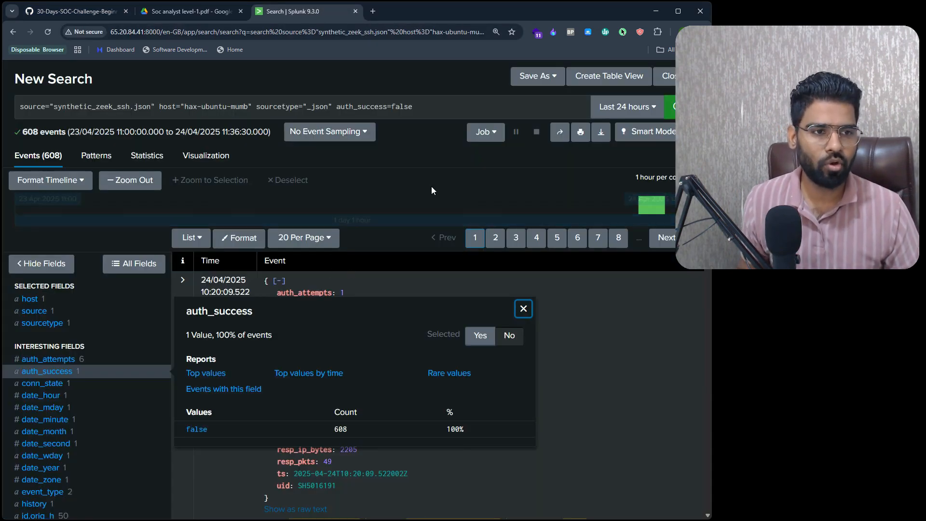
click(522, 309)
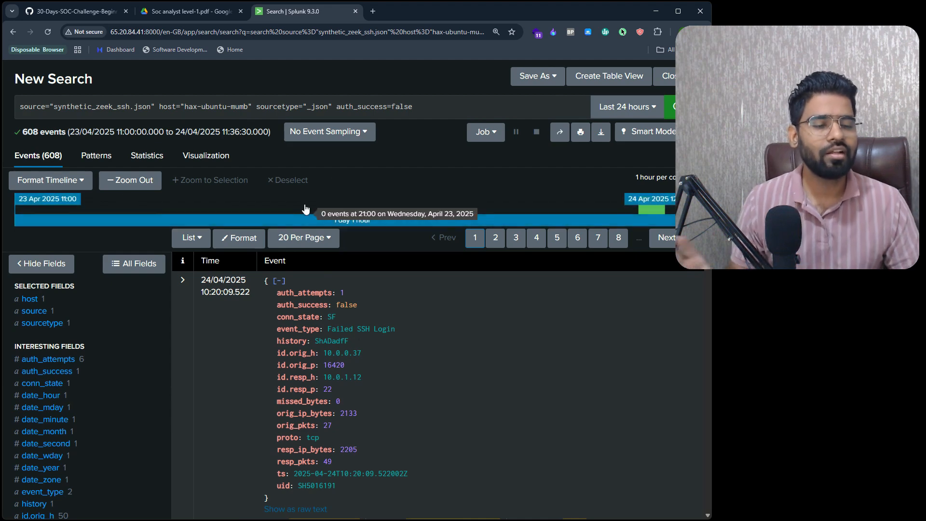
click(70, 12)
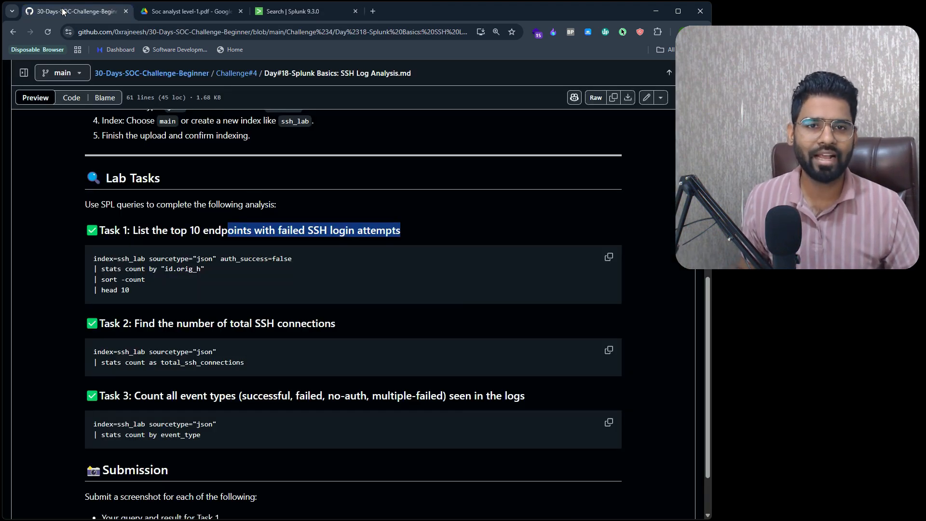
mouse_move(257, 237)
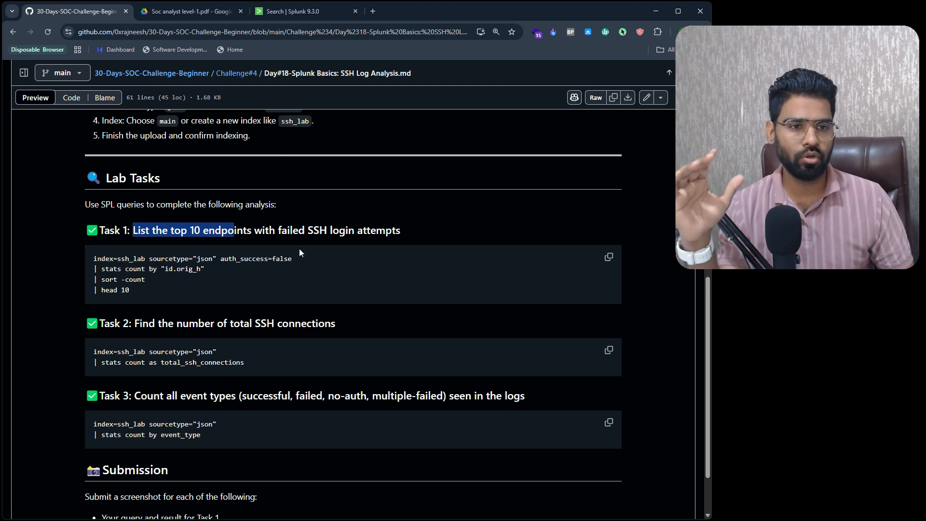
mouse_move(274, 261)
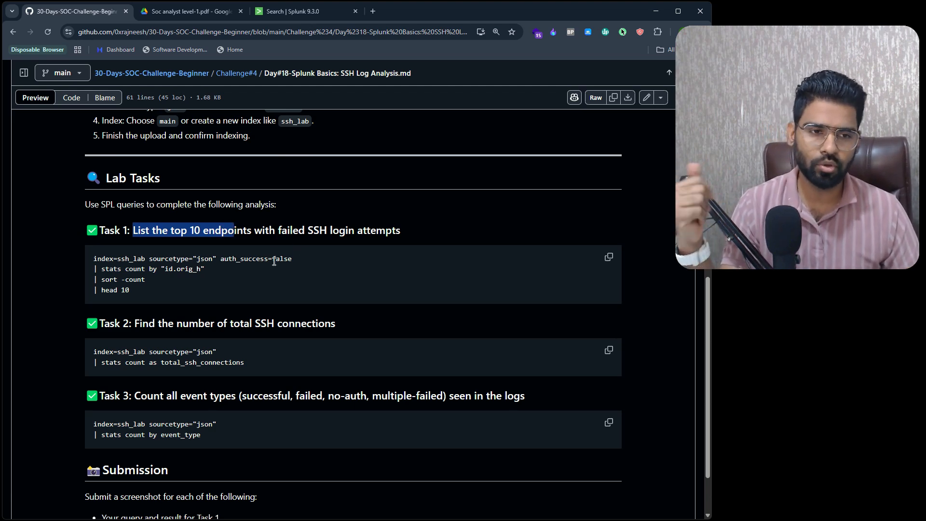
mouse_move(140, 292)
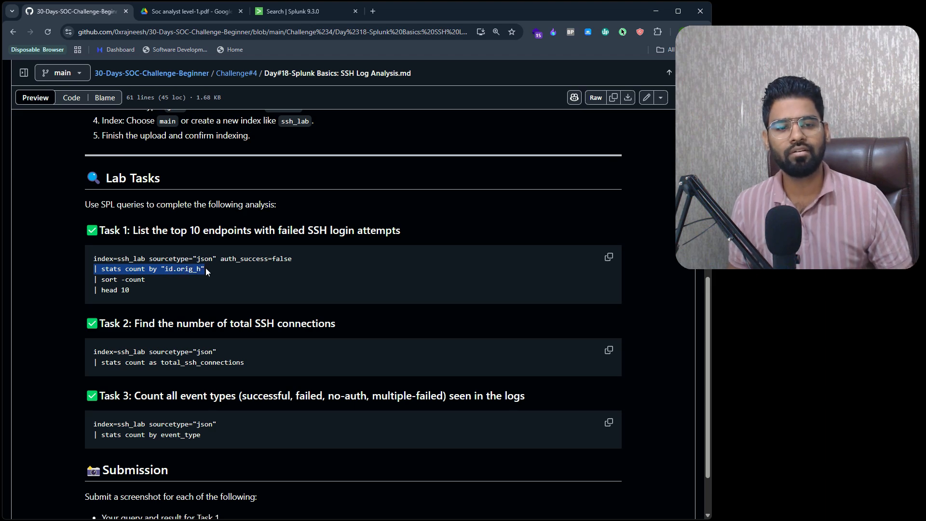
- Run the Splunk search with '| stats count by "id.orig_h"' appended
click(290, 10)
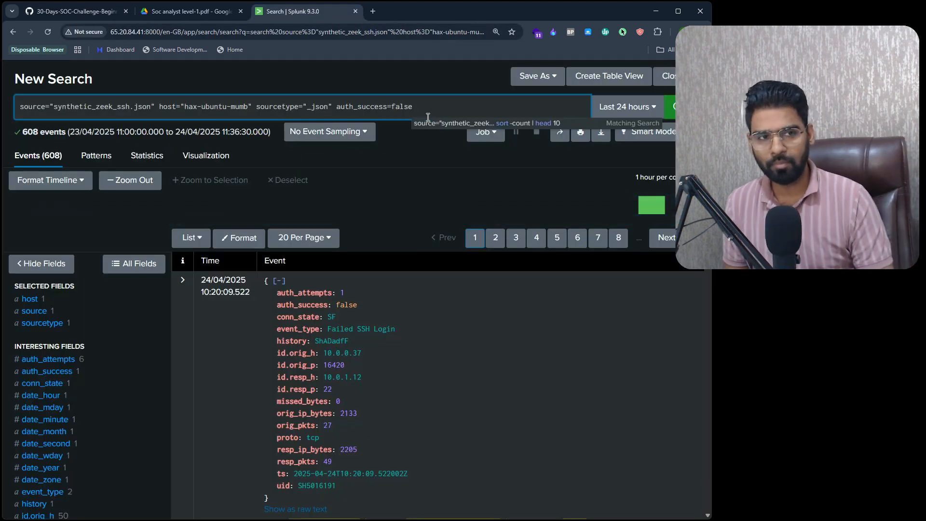
text(| stats count by "id.orig_h")
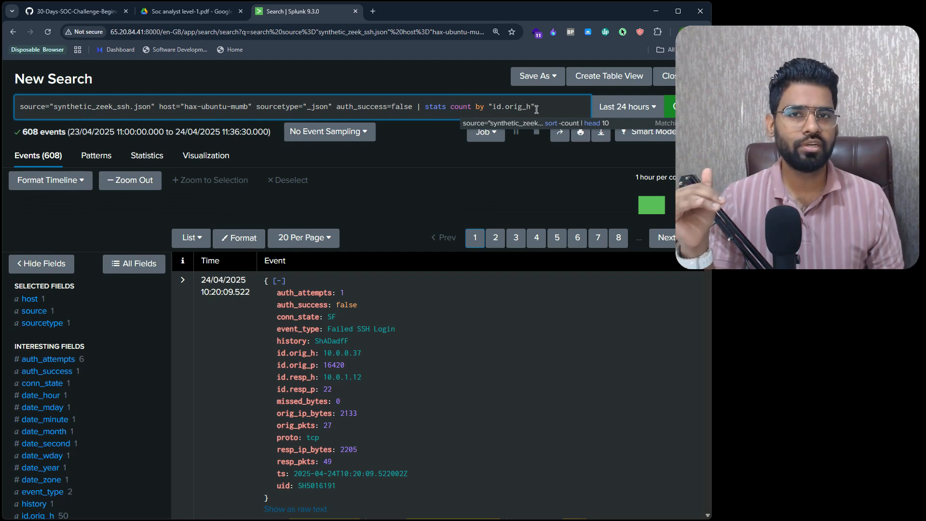
mouse_move(473, 96)
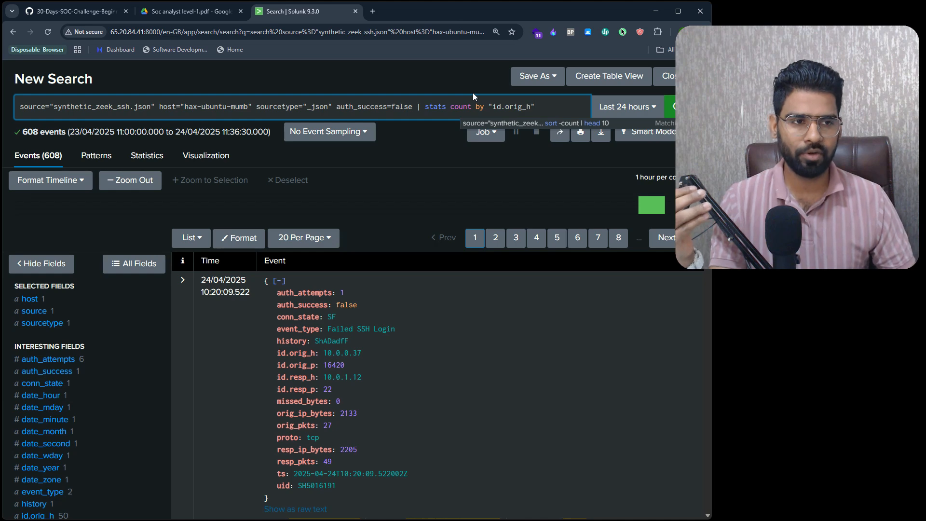
click(147, 155)
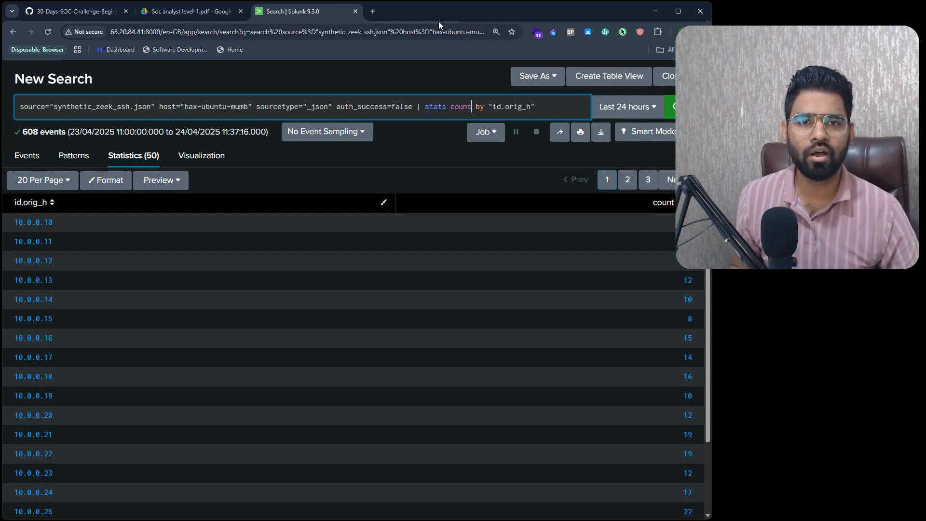
- Compare the GitHub Task 1 query against the Splunk results table showing 10.0.0.25 leading
click(71, 11)
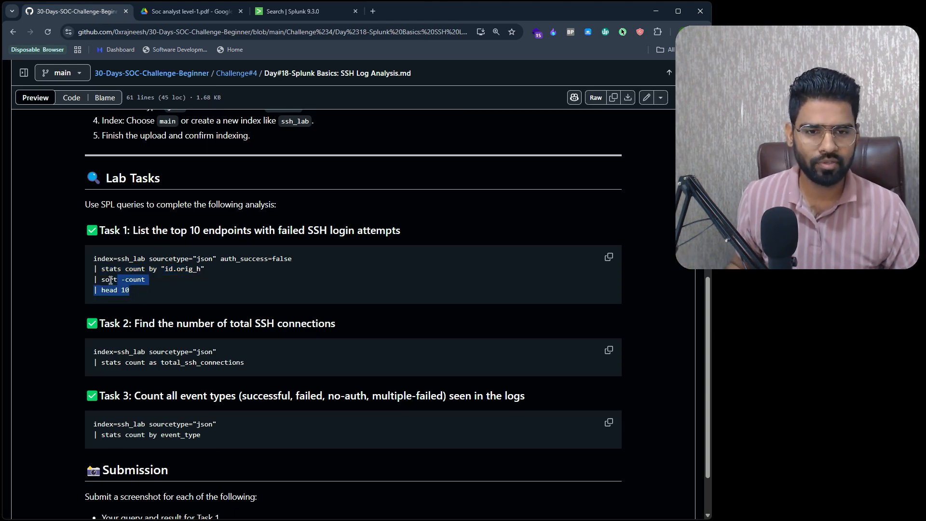
click(290, 11)
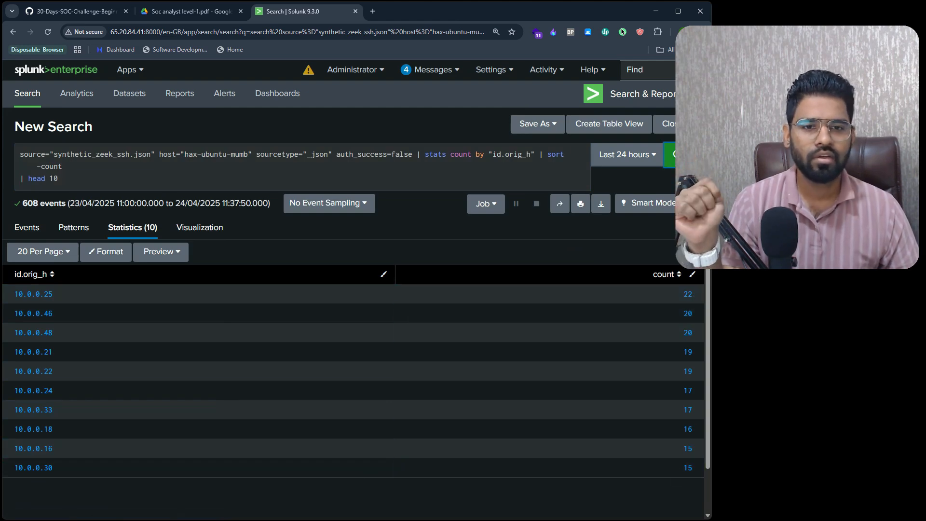
click(71, 11)
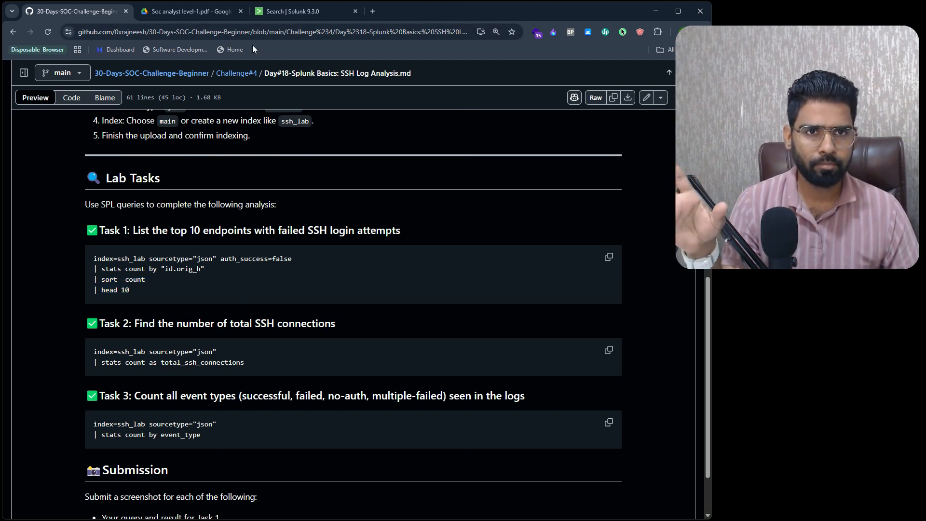
mouse_move(151, 288)
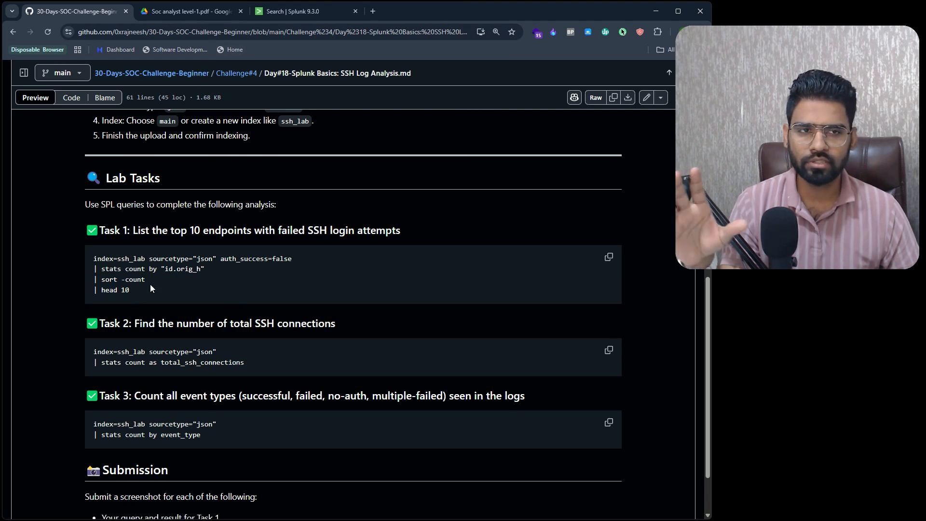
click(290, 11)
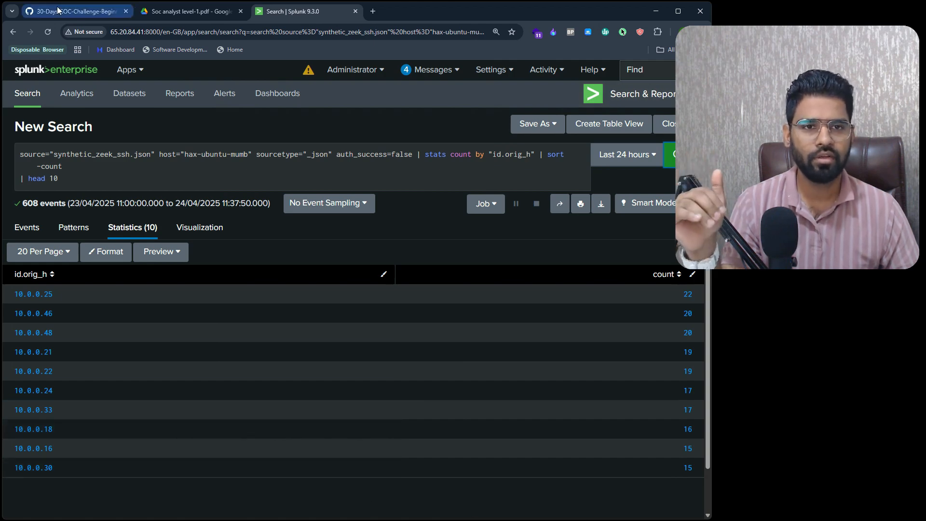
- Remove the id.orig_h statistics from the Splunk query and rerun the plain search
click(74, 10)
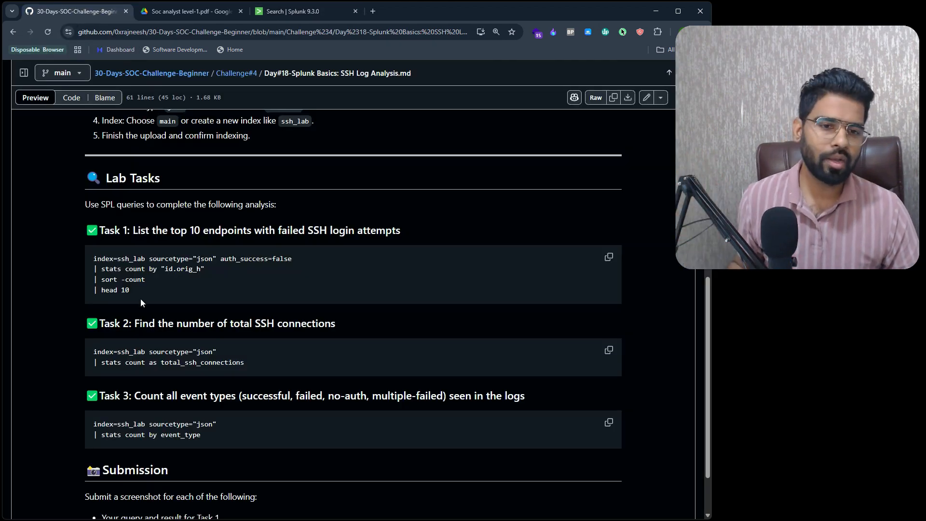
mouse_move(107, 324)
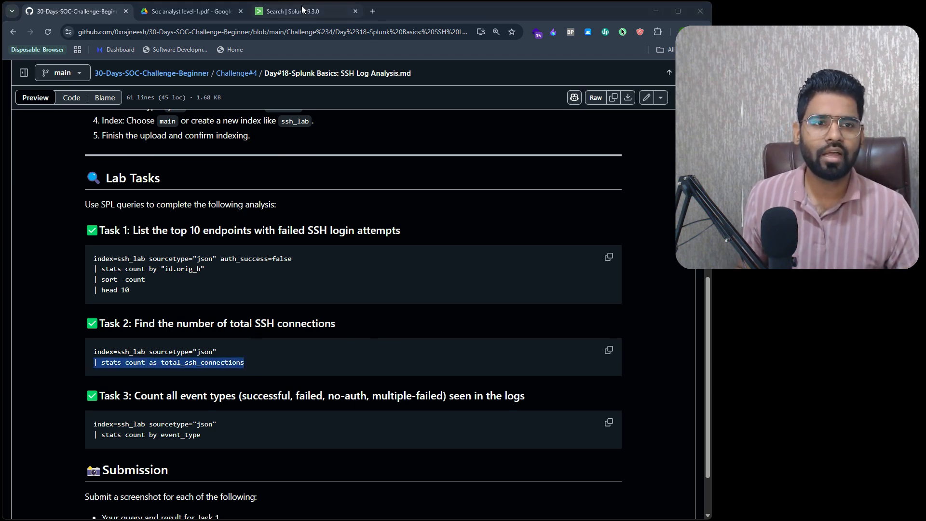
click(290, 11)
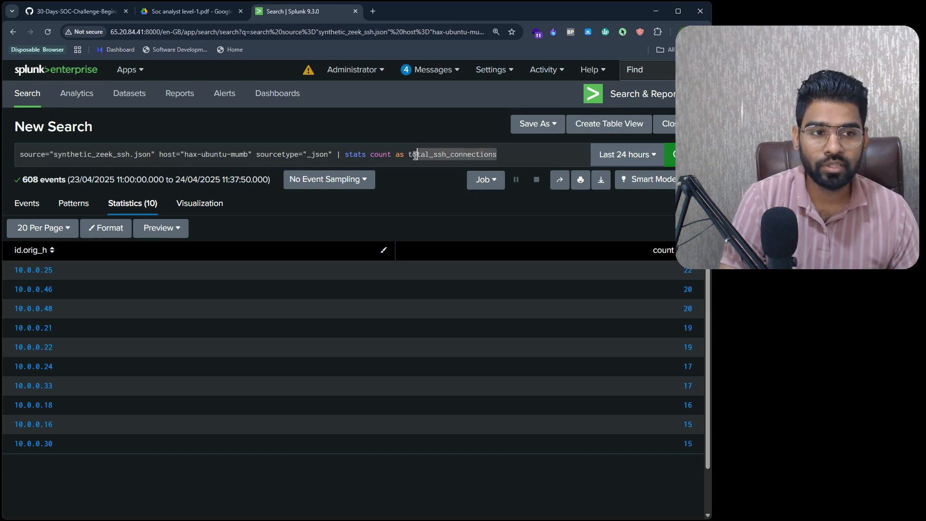
double_click(452, 155)
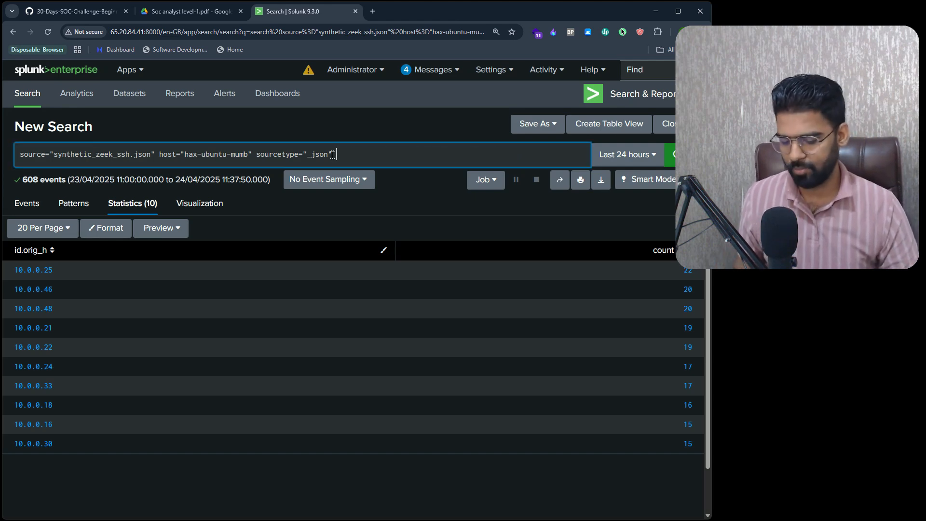
click(27, 203)
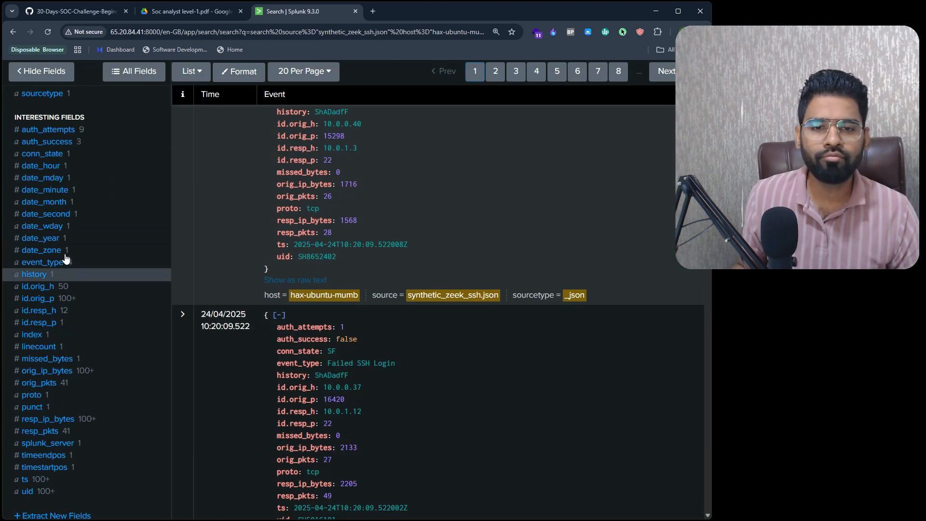
- Check Task 2, then run '| stats count as total_ssh_connections', returning 1200
click(71, 11)
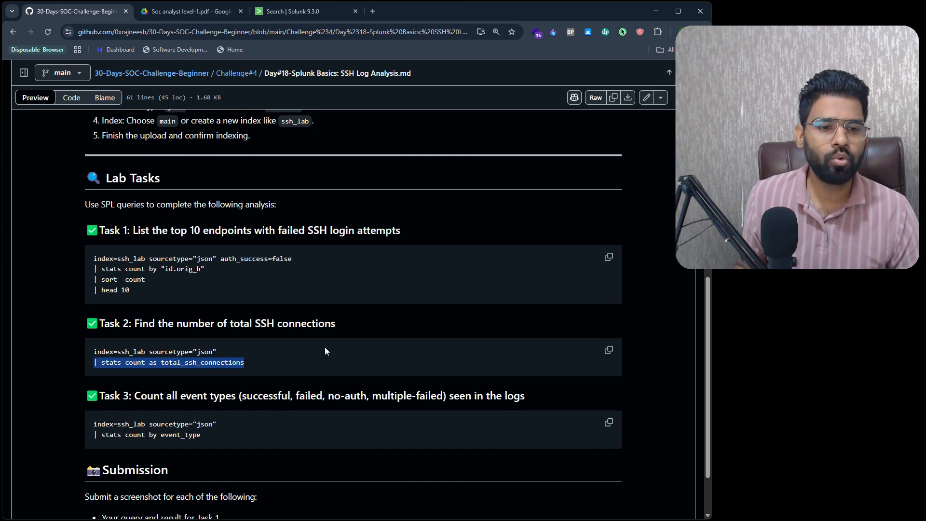
click(289, 12)
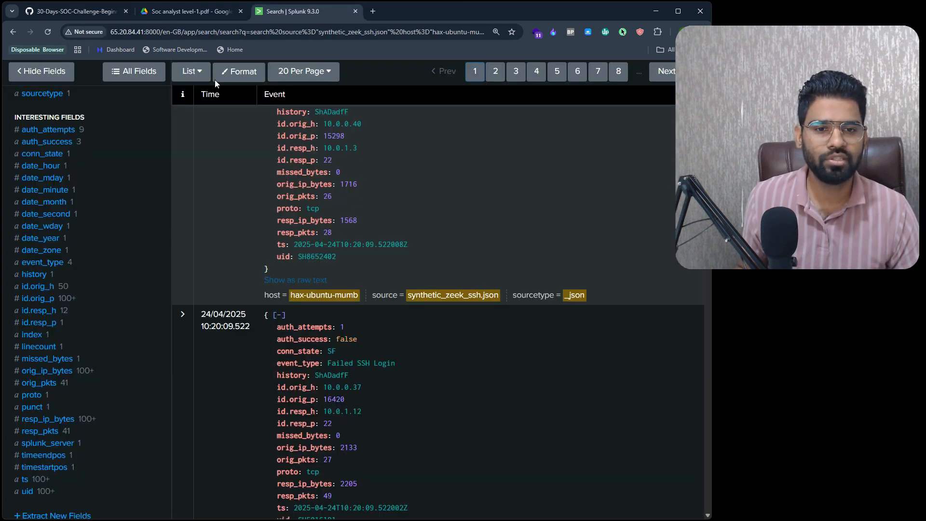
mouse_move(120, 185)
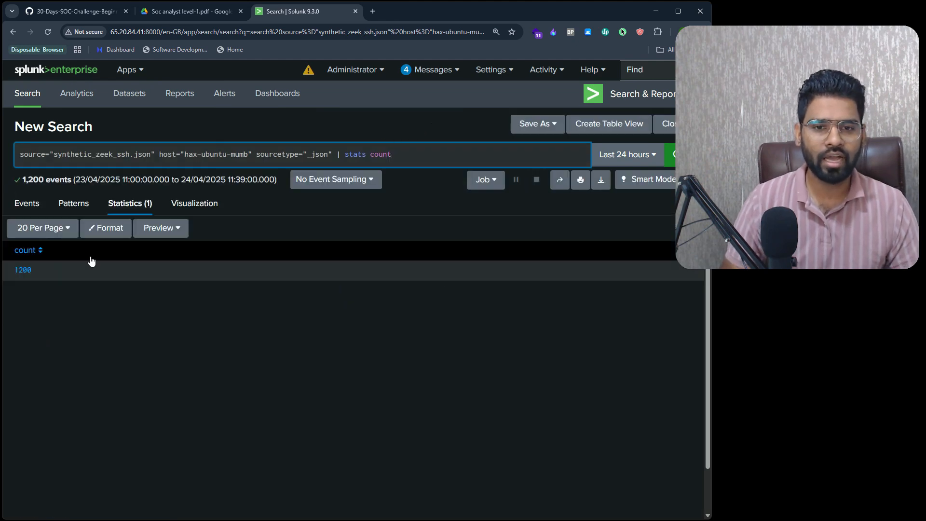
mouse_move(378, 179)
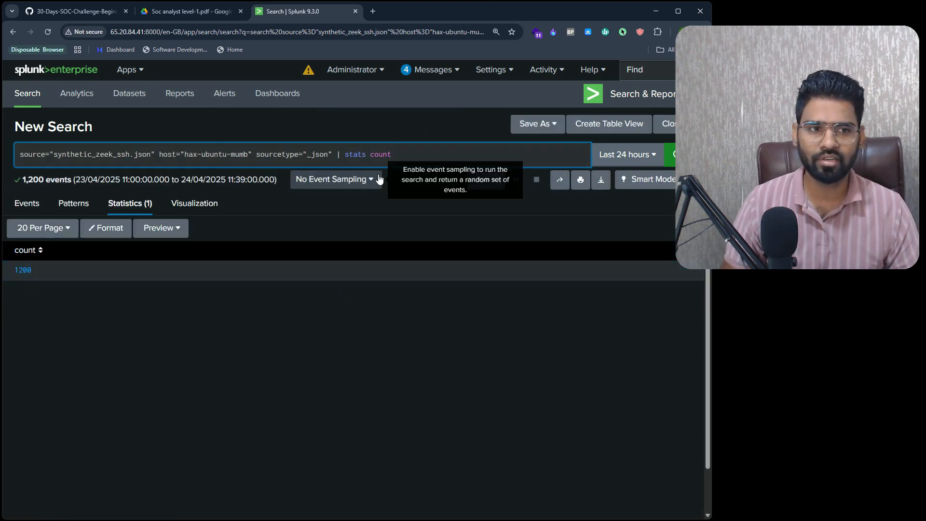
text(| stats count as total_ssh_connections)
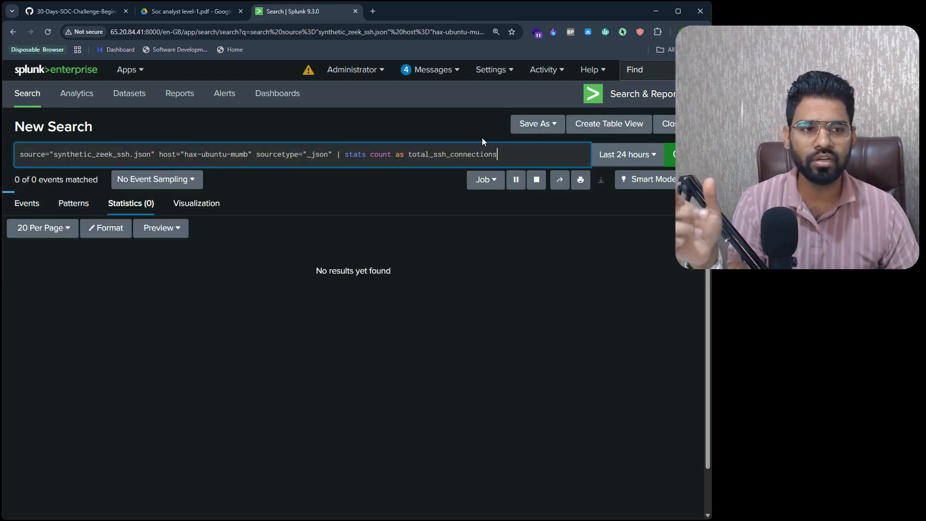
key(Return)
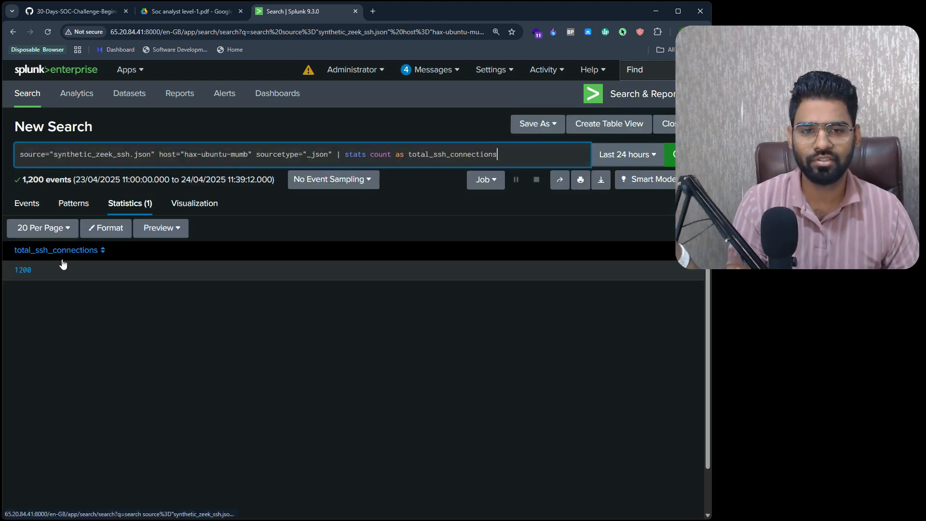
click(71, 11)
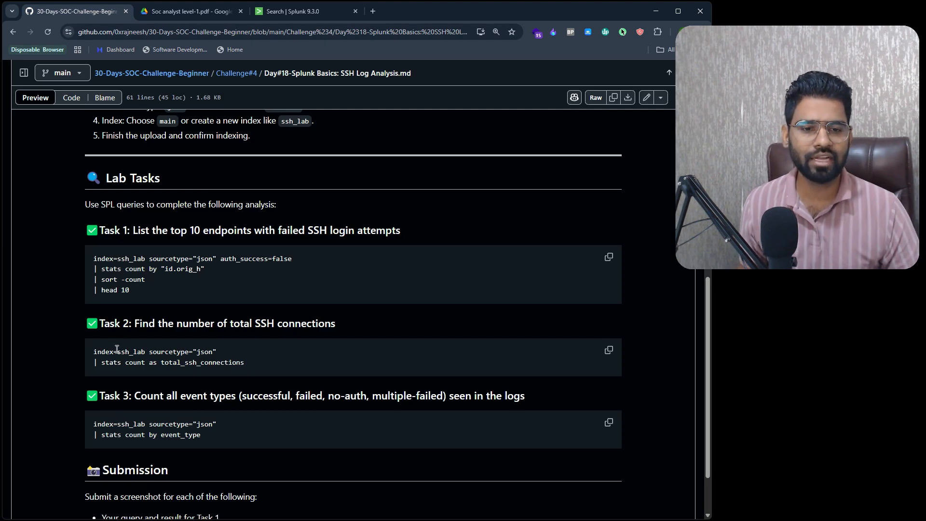
- Copy Task 3's 'stats count by event_type' into Splunk, fixing the duplicate pipe, and run it
double_click(149, 435)
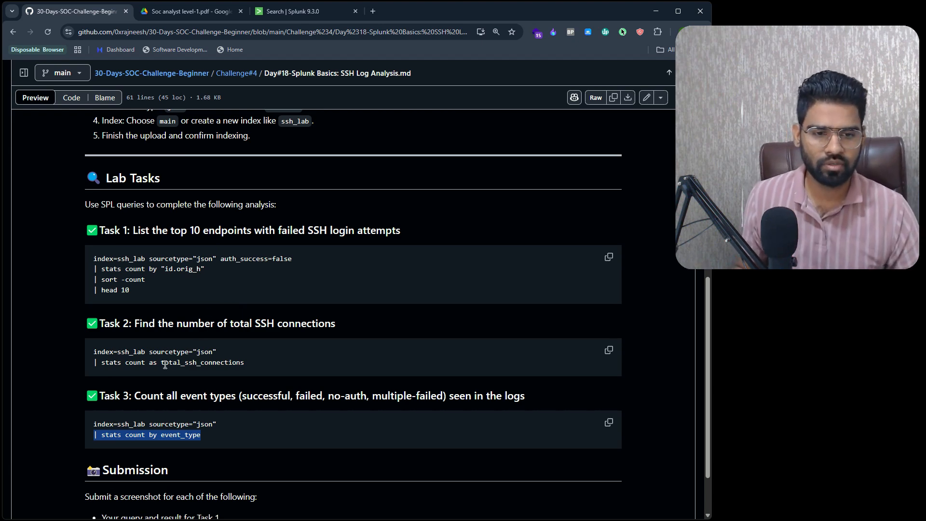
mouse_move(290, 406)
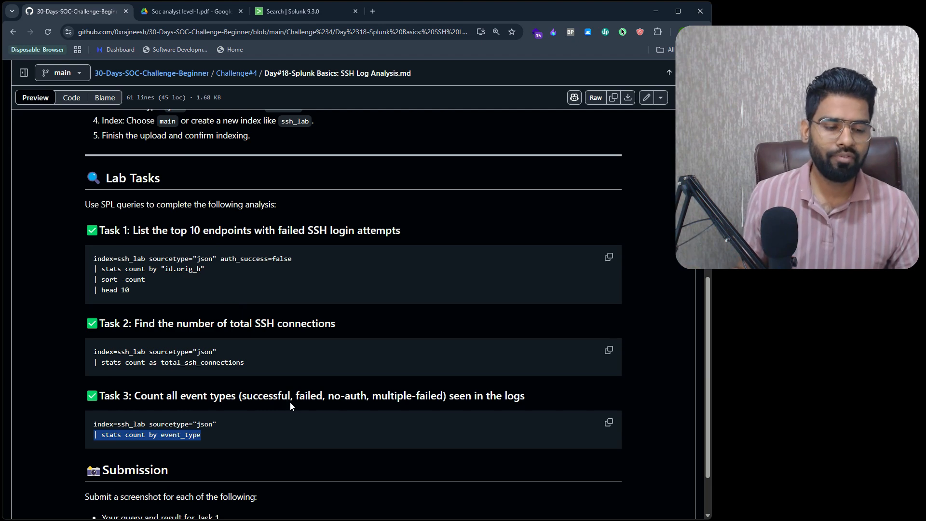
mouse_move(198, 335)
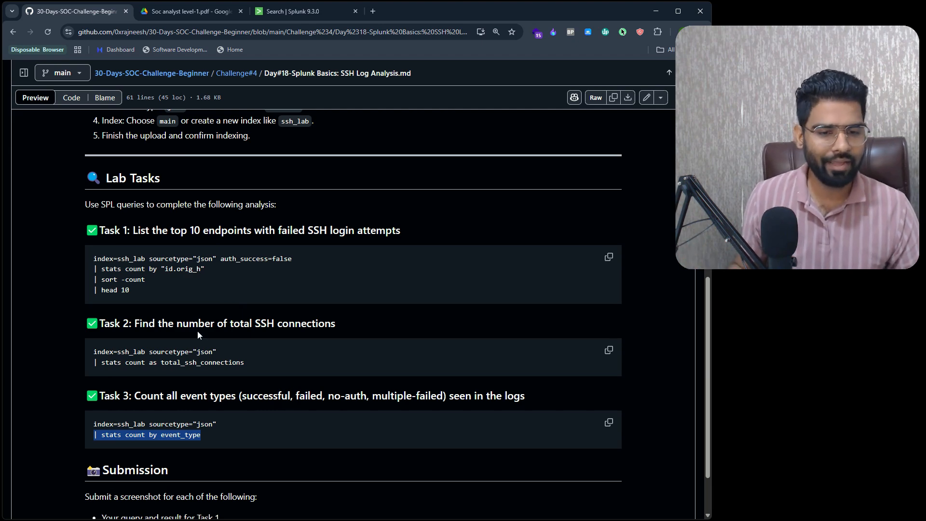
click(289, 11)
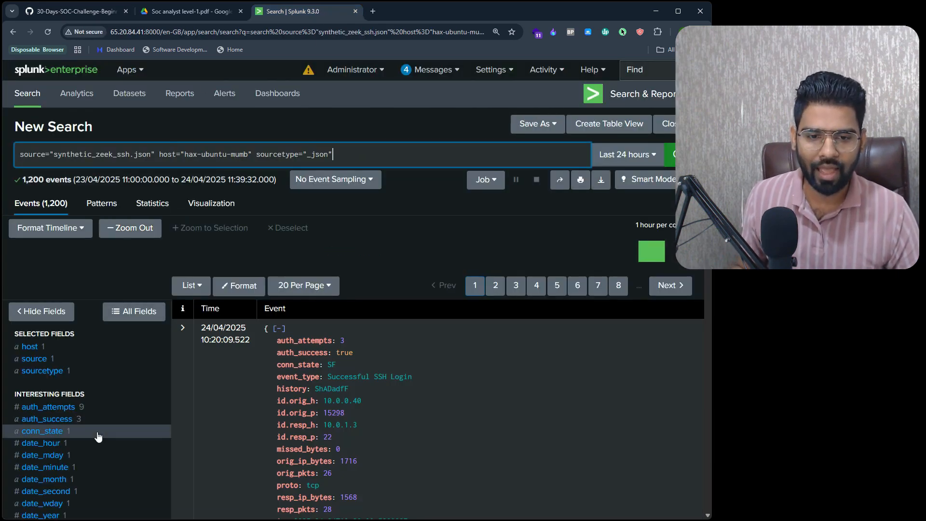
scroll(down, 3)
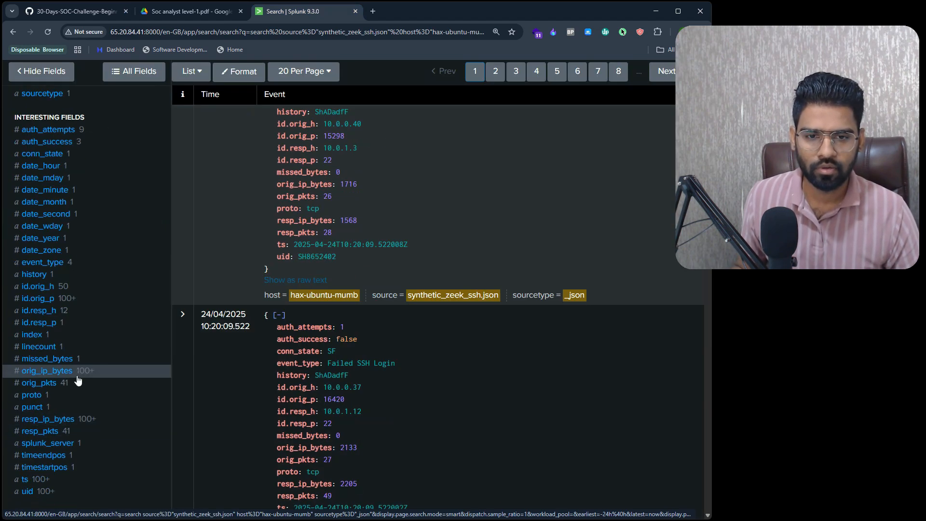
mouse_move(43, 287)
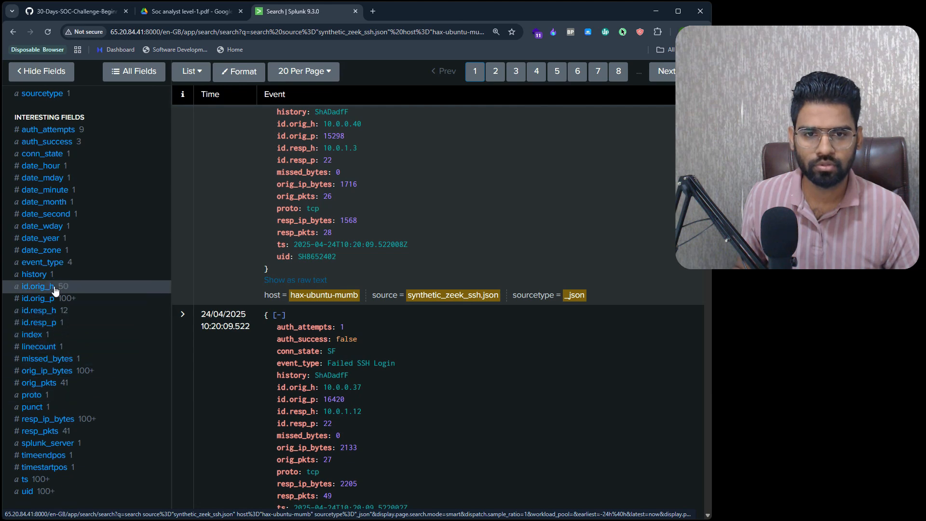
scroll(up, 3)
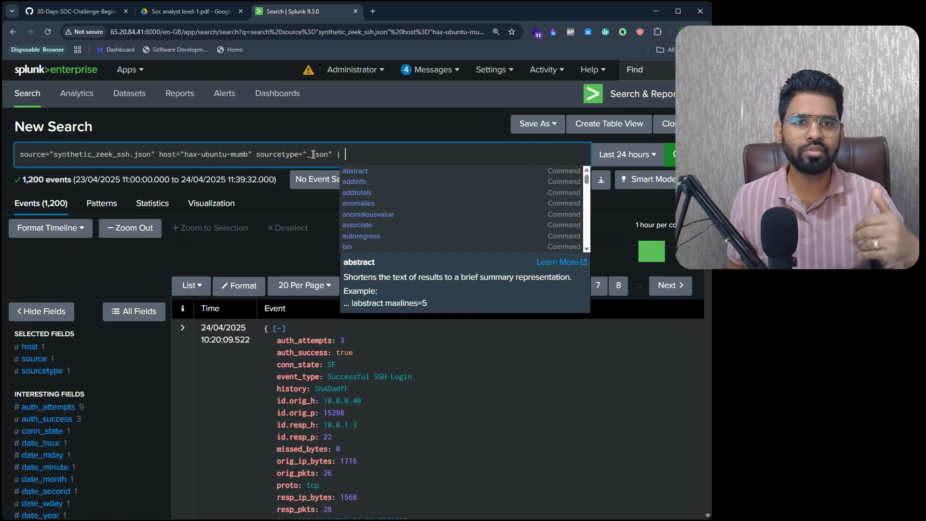
text(stats count by event_type)
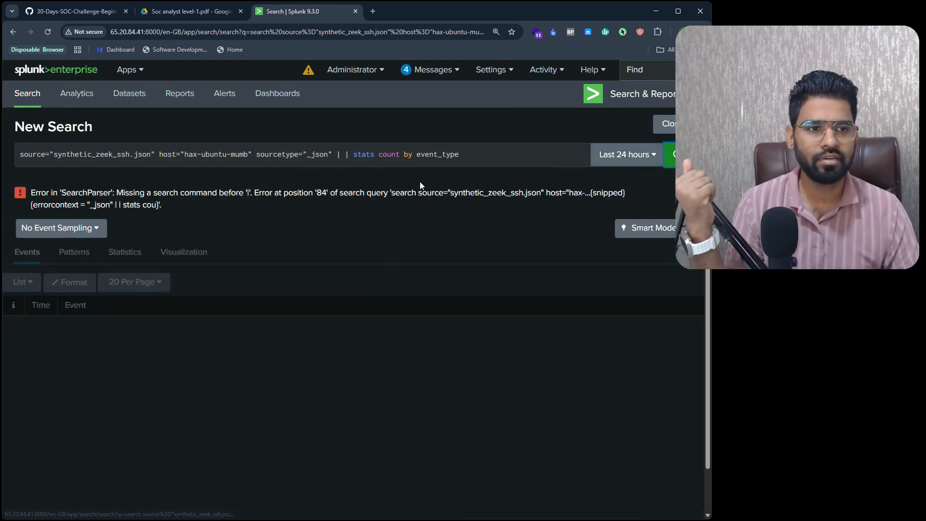
click(402, 155)
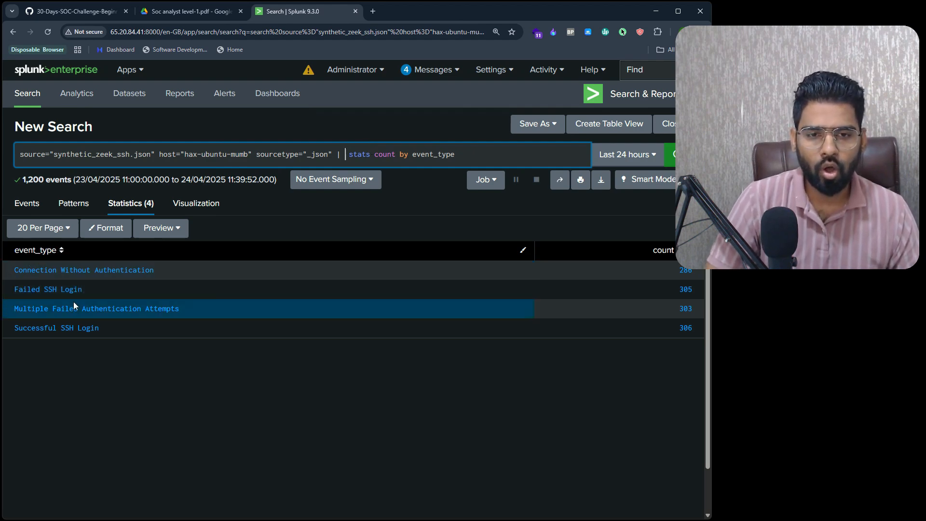
mouse_move(711, 277)
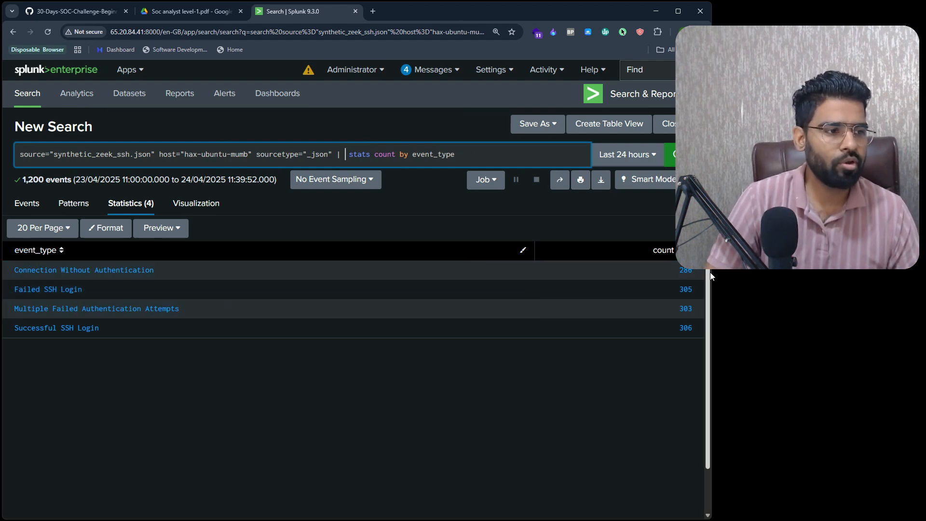
mouse_move(105, 65)
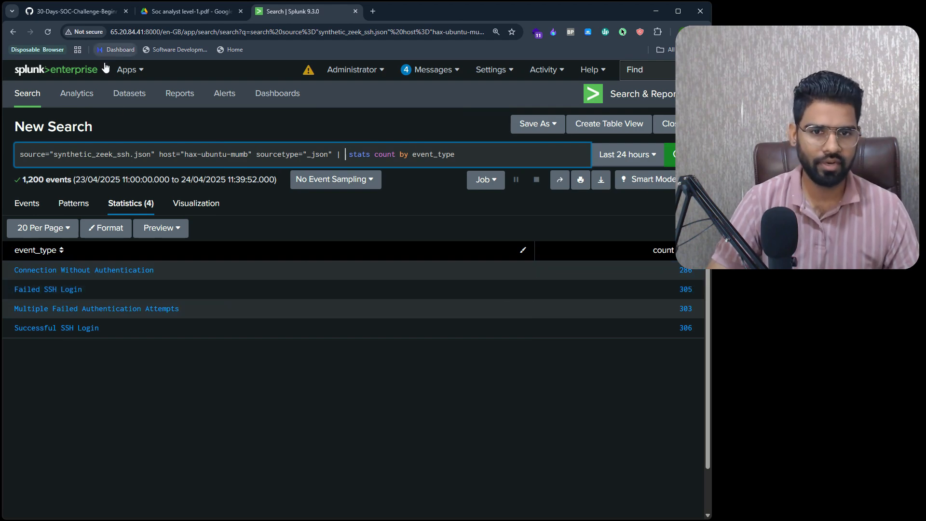
mouse_move(146, 135)
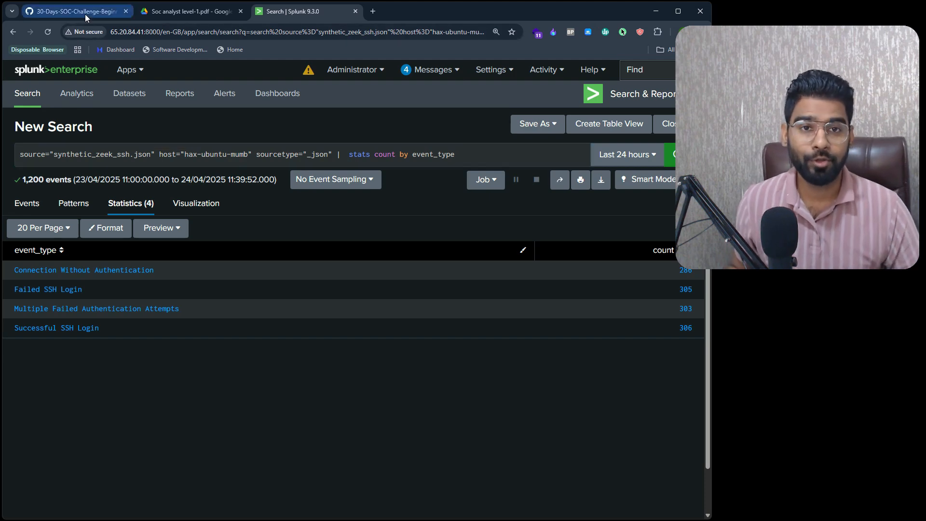
click(75, 11)
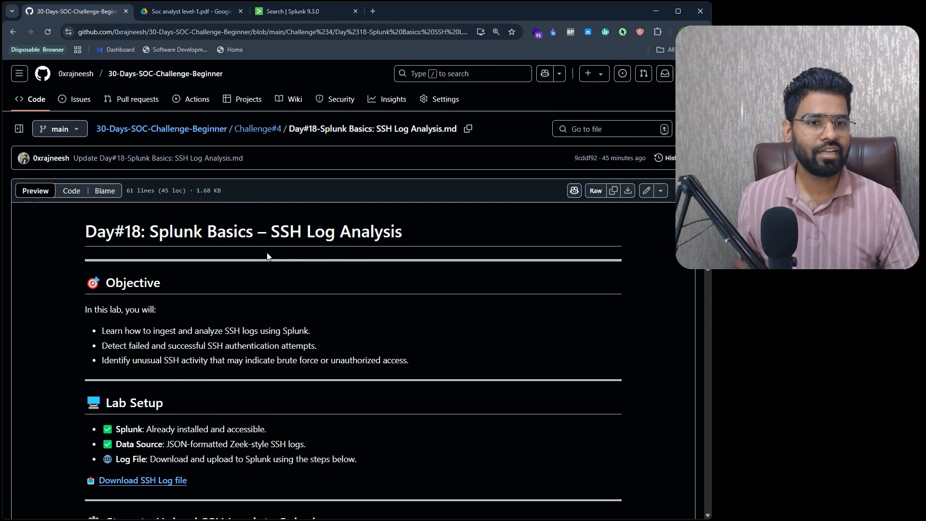